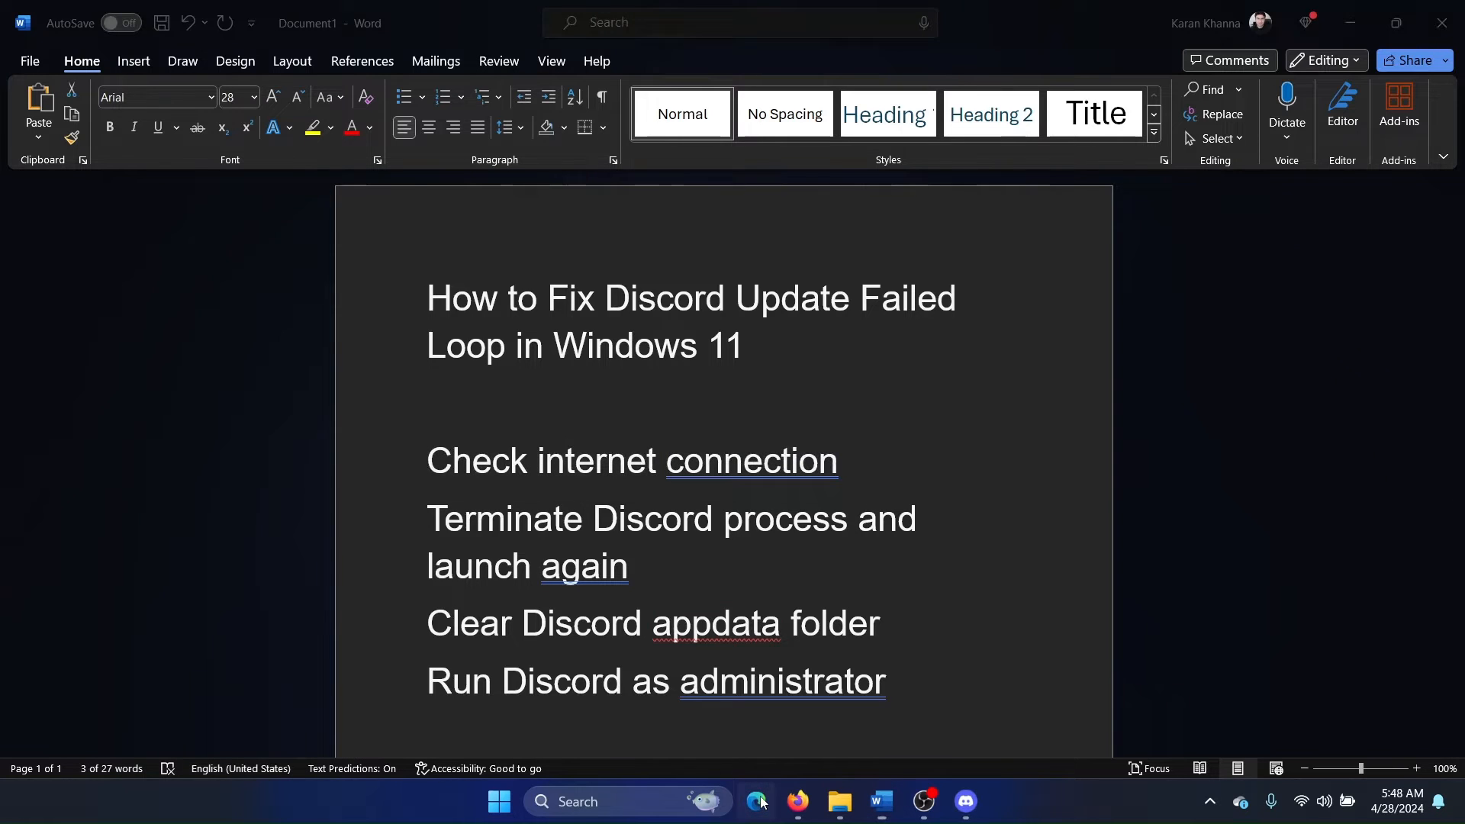
Check the speed test in the browser, then return to the Word notes
{"action": "left_click", "coordinate": [754, 800]}
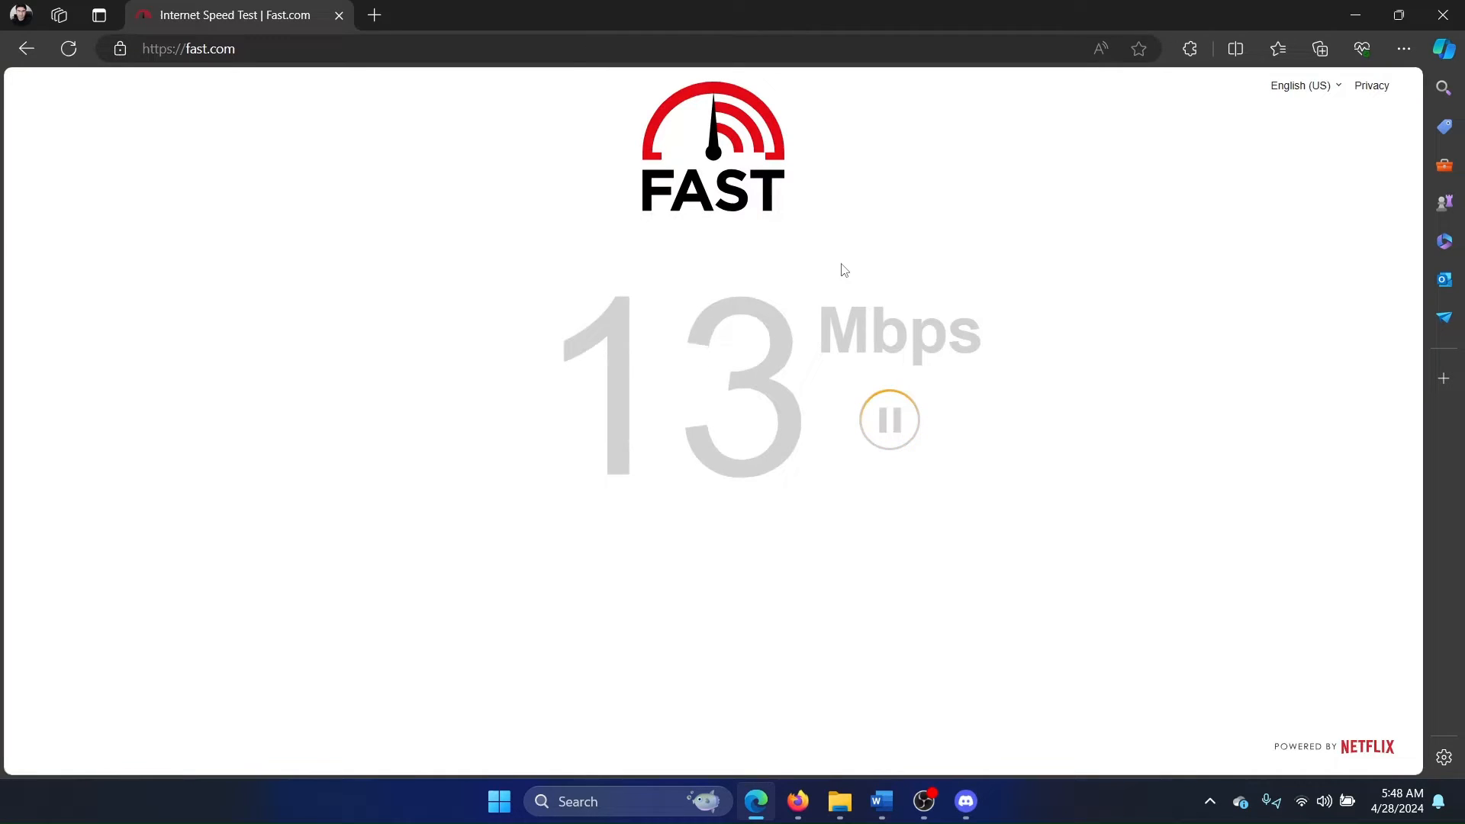
{"action": "left_click", "coordinate": [879, 801]}
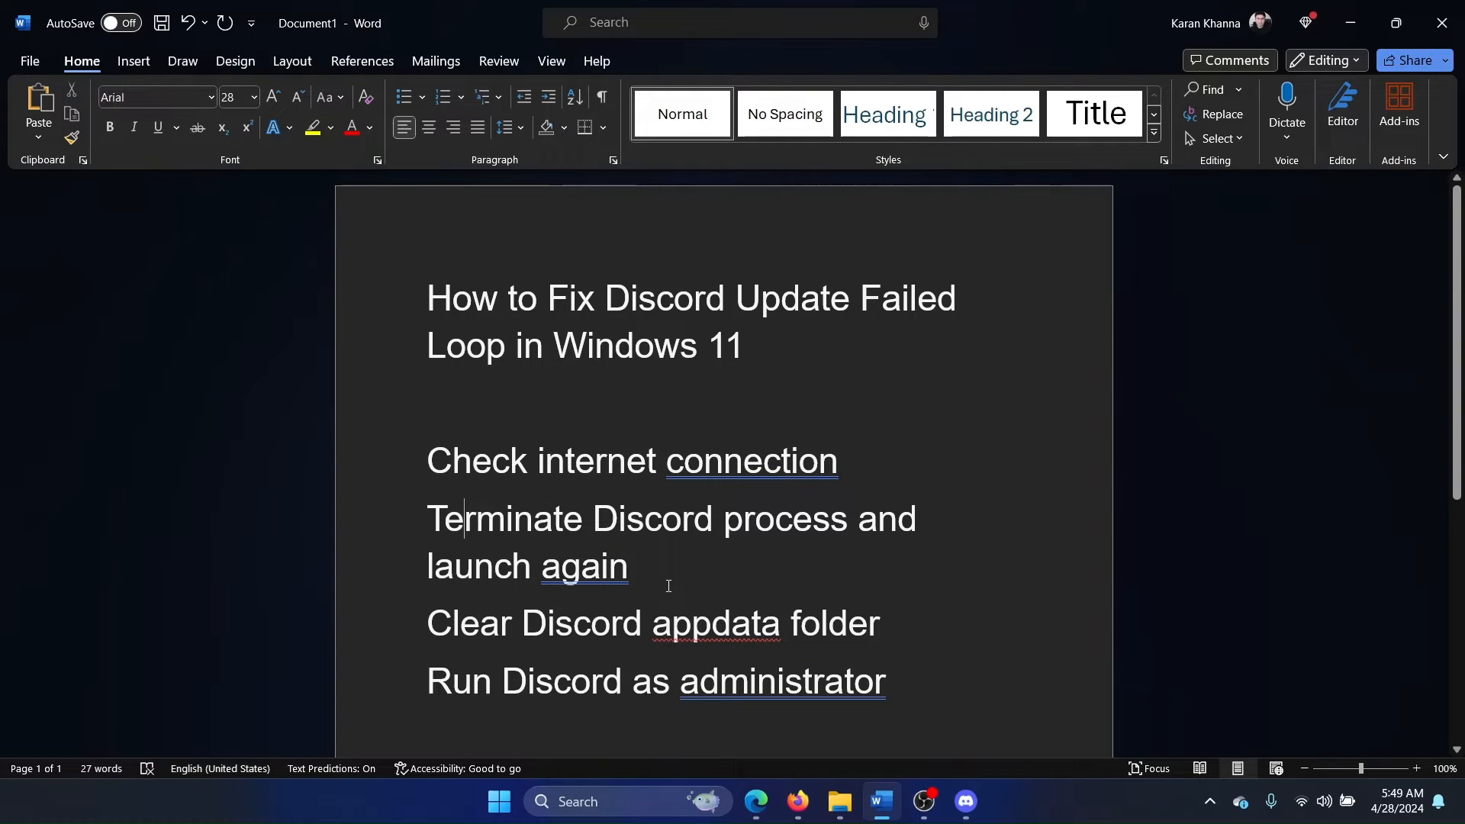
{"action": "left_click", "coordinate": [963, 802]}
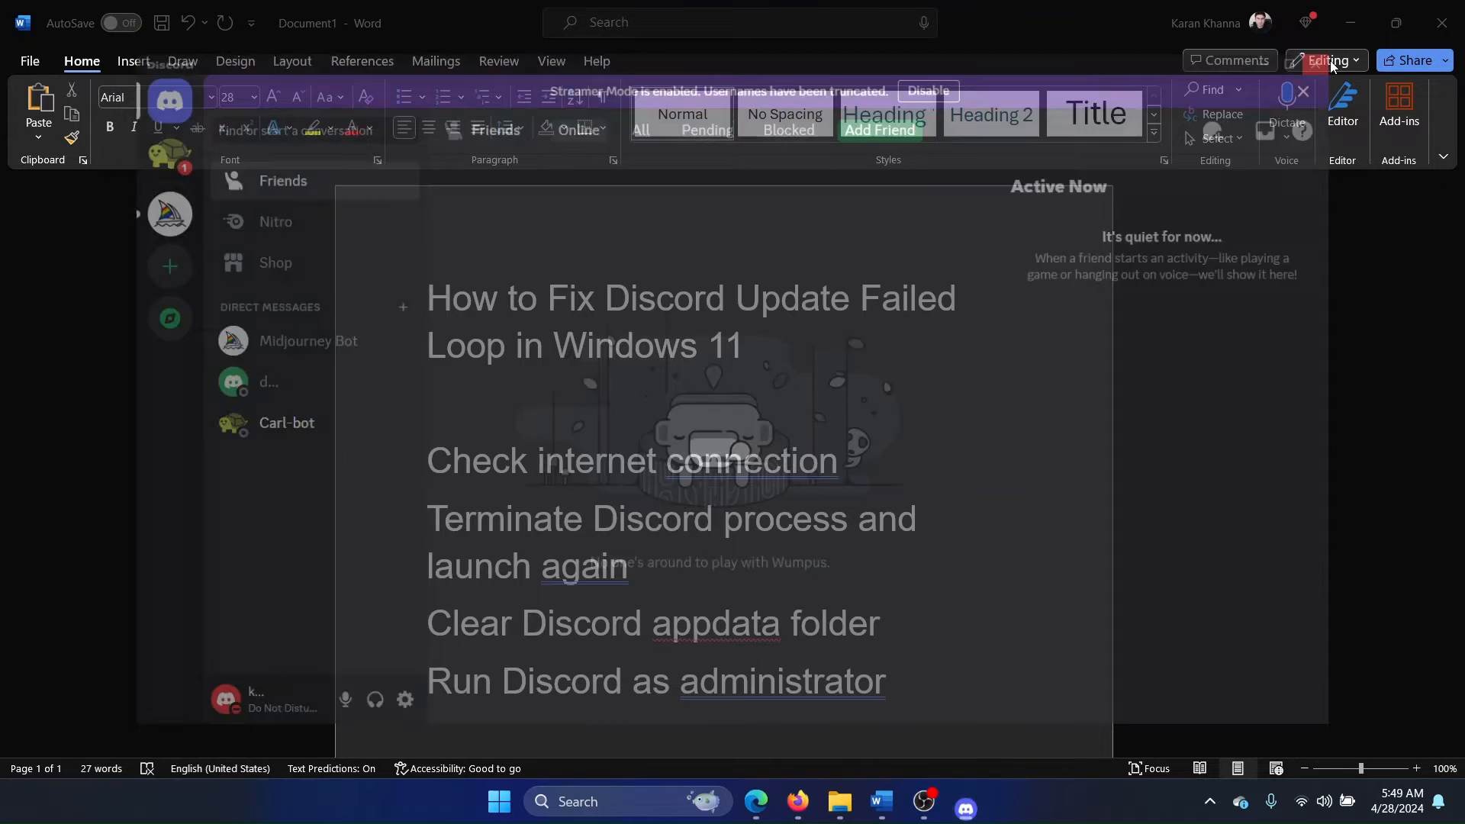
Search Windows for 'task manager' and launch Task Manager
{"action": "left_click", "coordinate": [577, 801]}
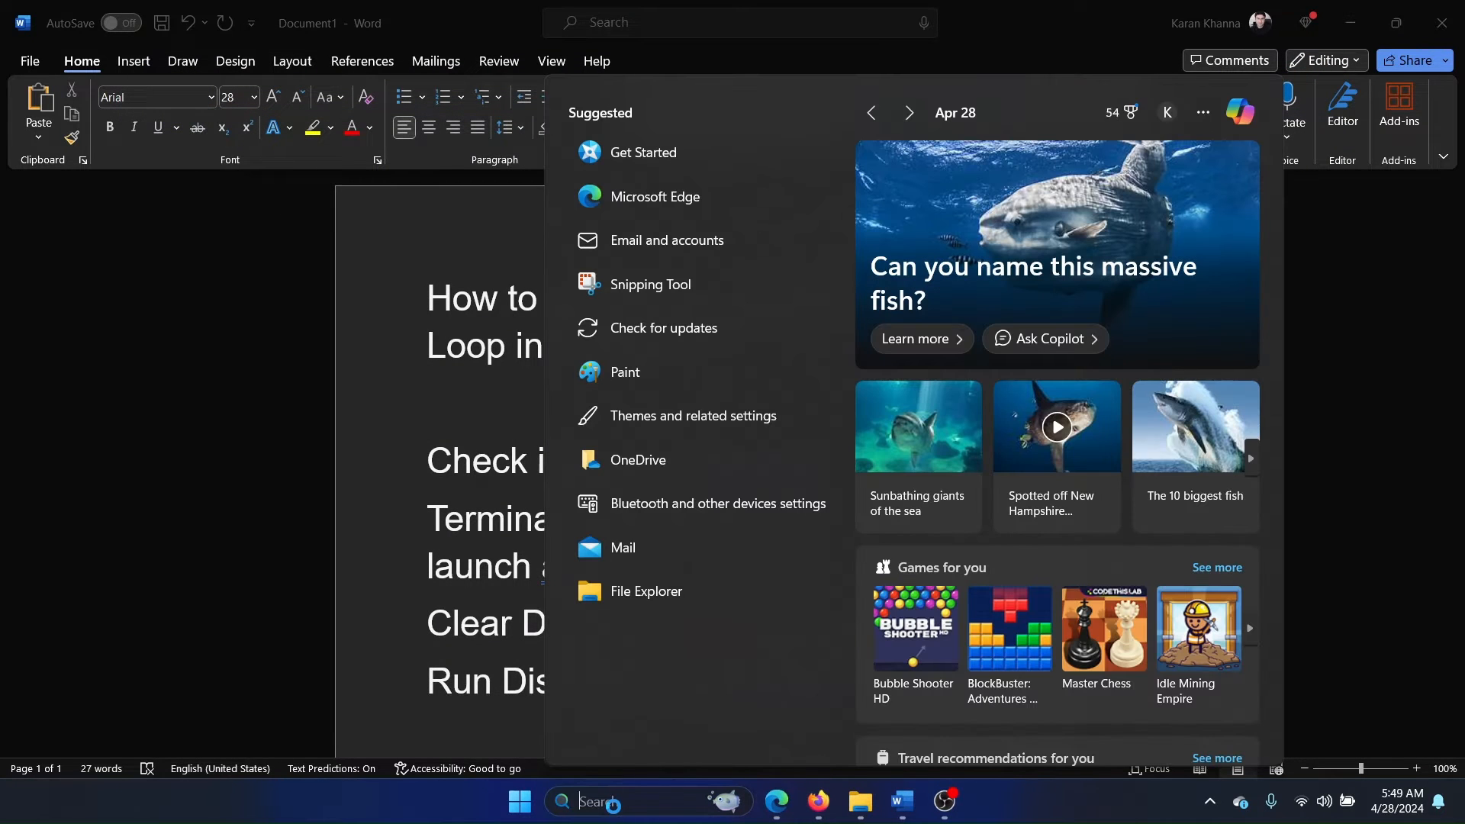
{"action": "type", "text": "task manager"}
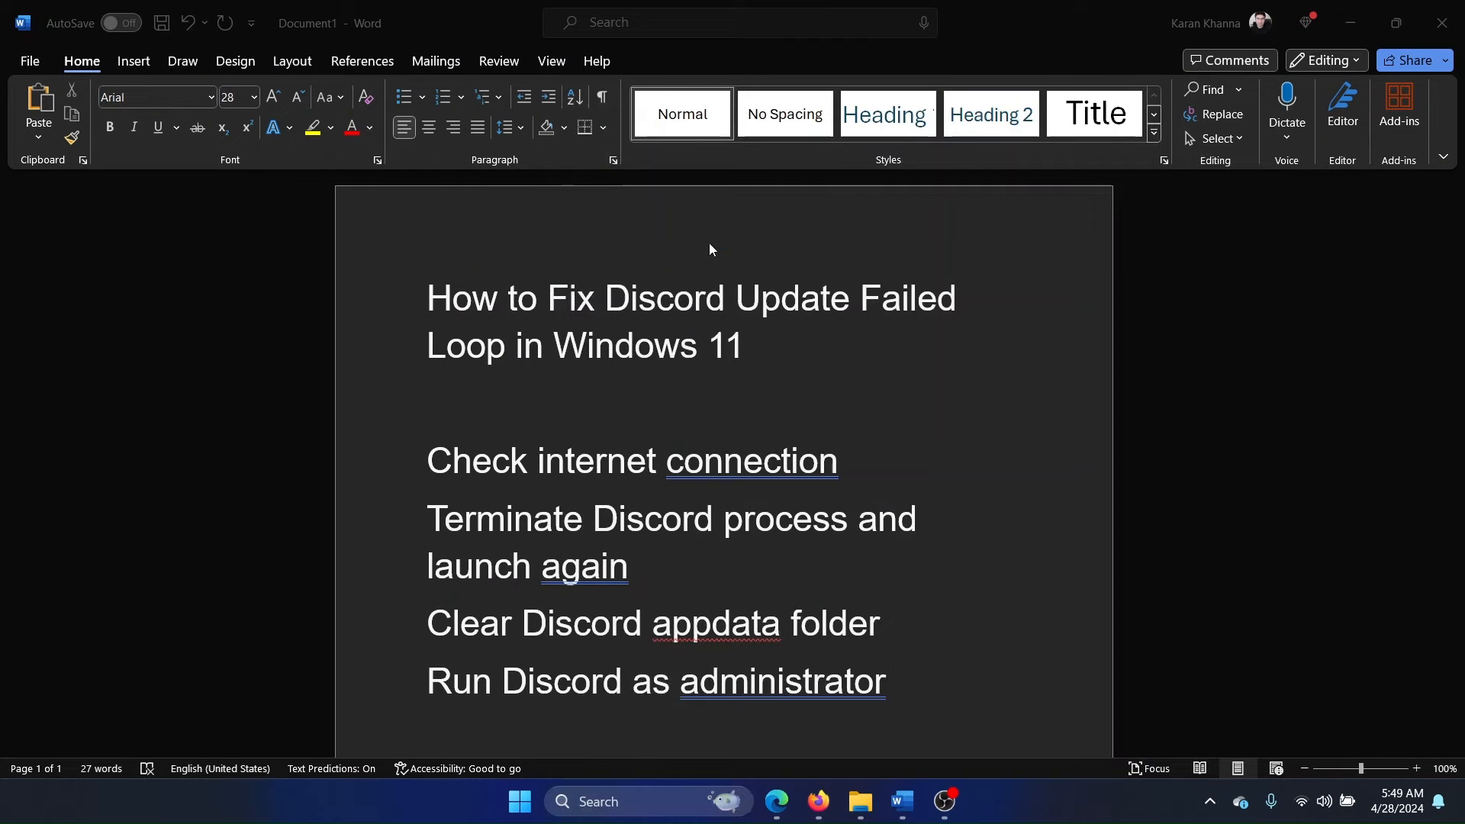
{"action": "left_click", "coordinate": [965, 801]}
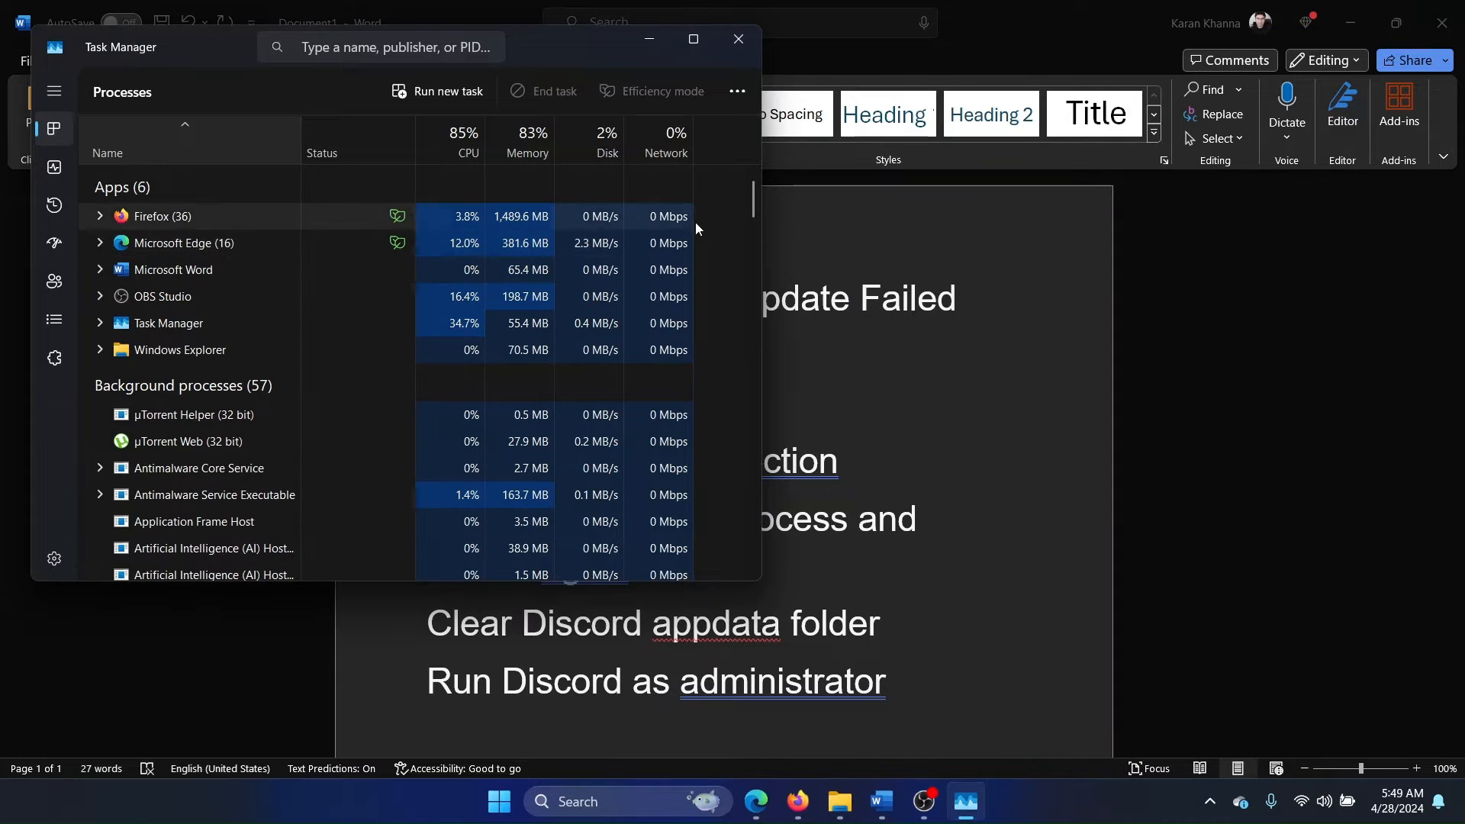
Scroll the Processes list, relaunch Discord, and end the Discord (32 bit) task
{"action": "scroll", "scroll_direction": "down", "scroll_amount": 3}
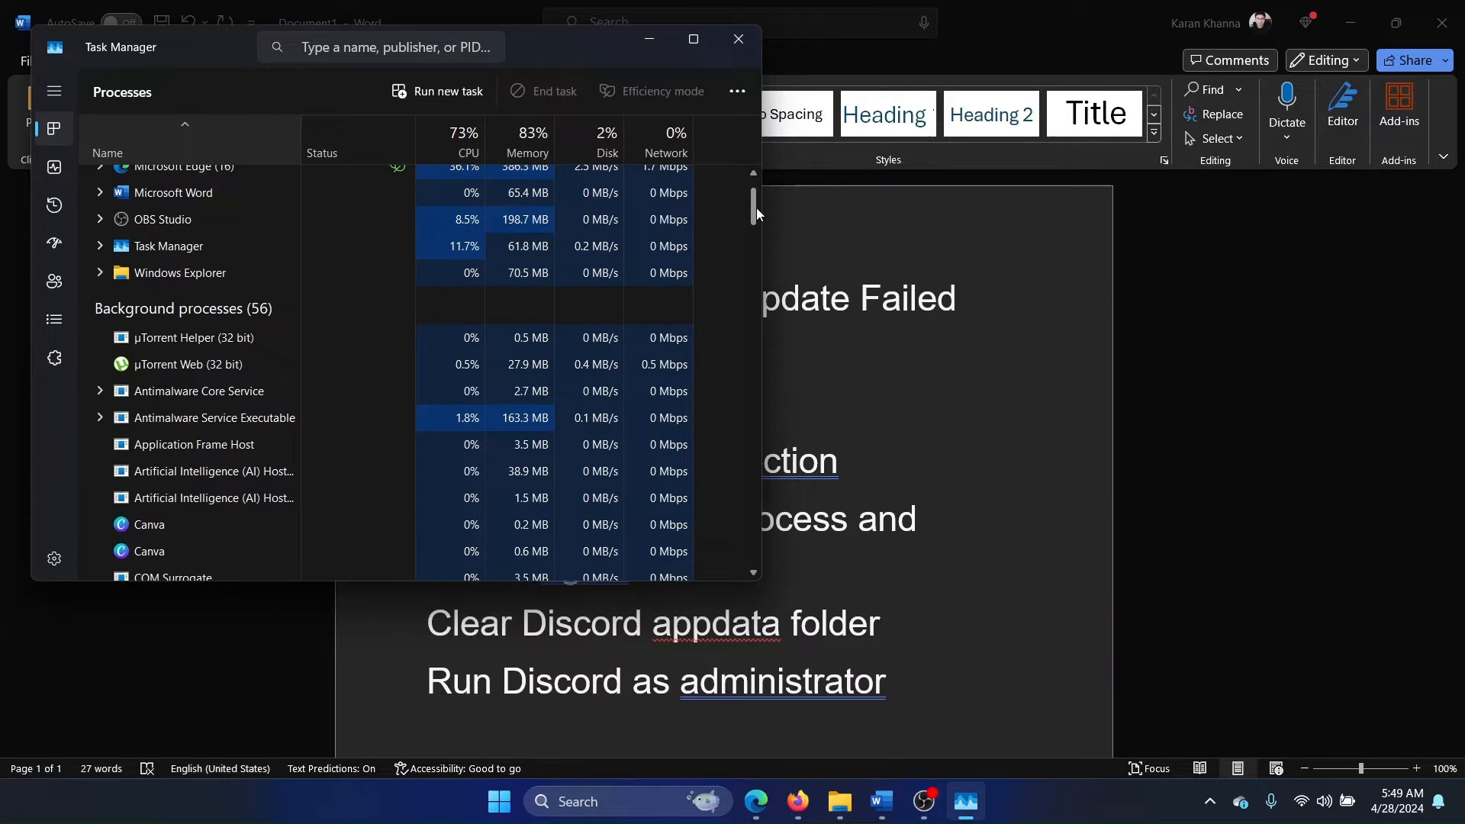
{"action": "scroll", "scroll_direction": "down", "scroll_amount": 3}
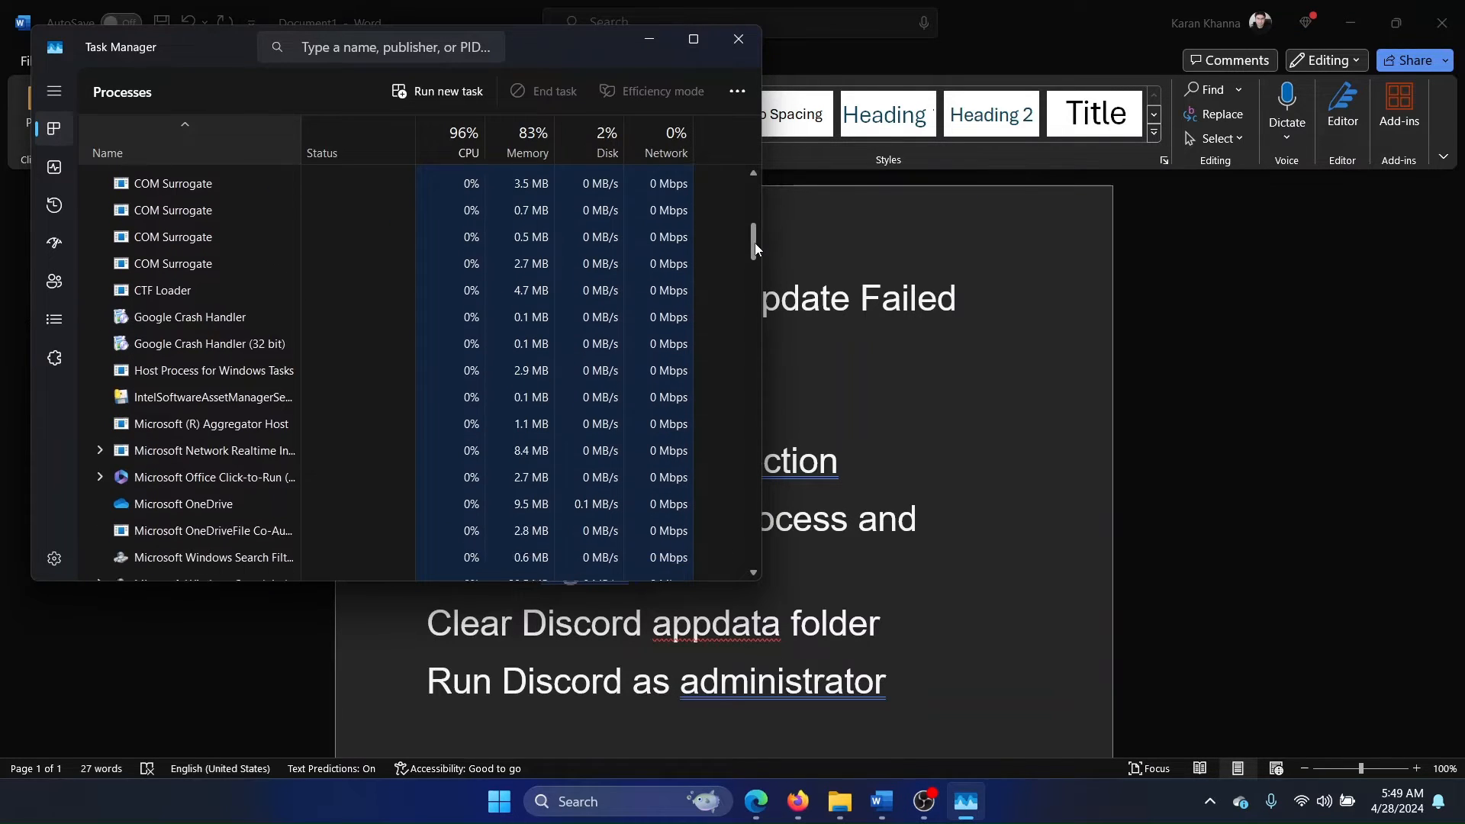
{"action": "scroll", "scroll_direction": "up", "scroll_amount": 3}
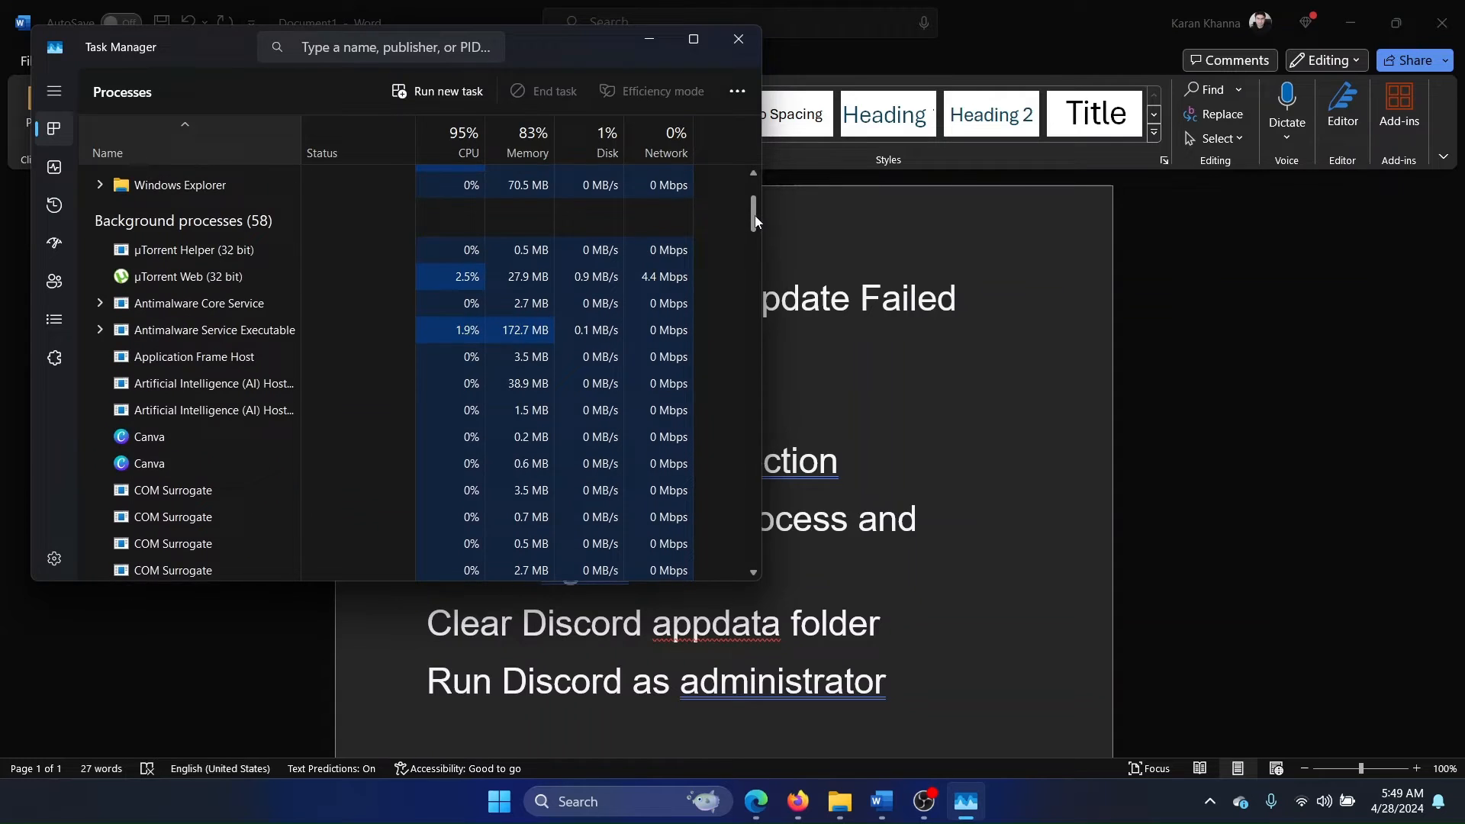
{"action": "scroll", "scroll_direction": "up", "scroll_amount": 3}
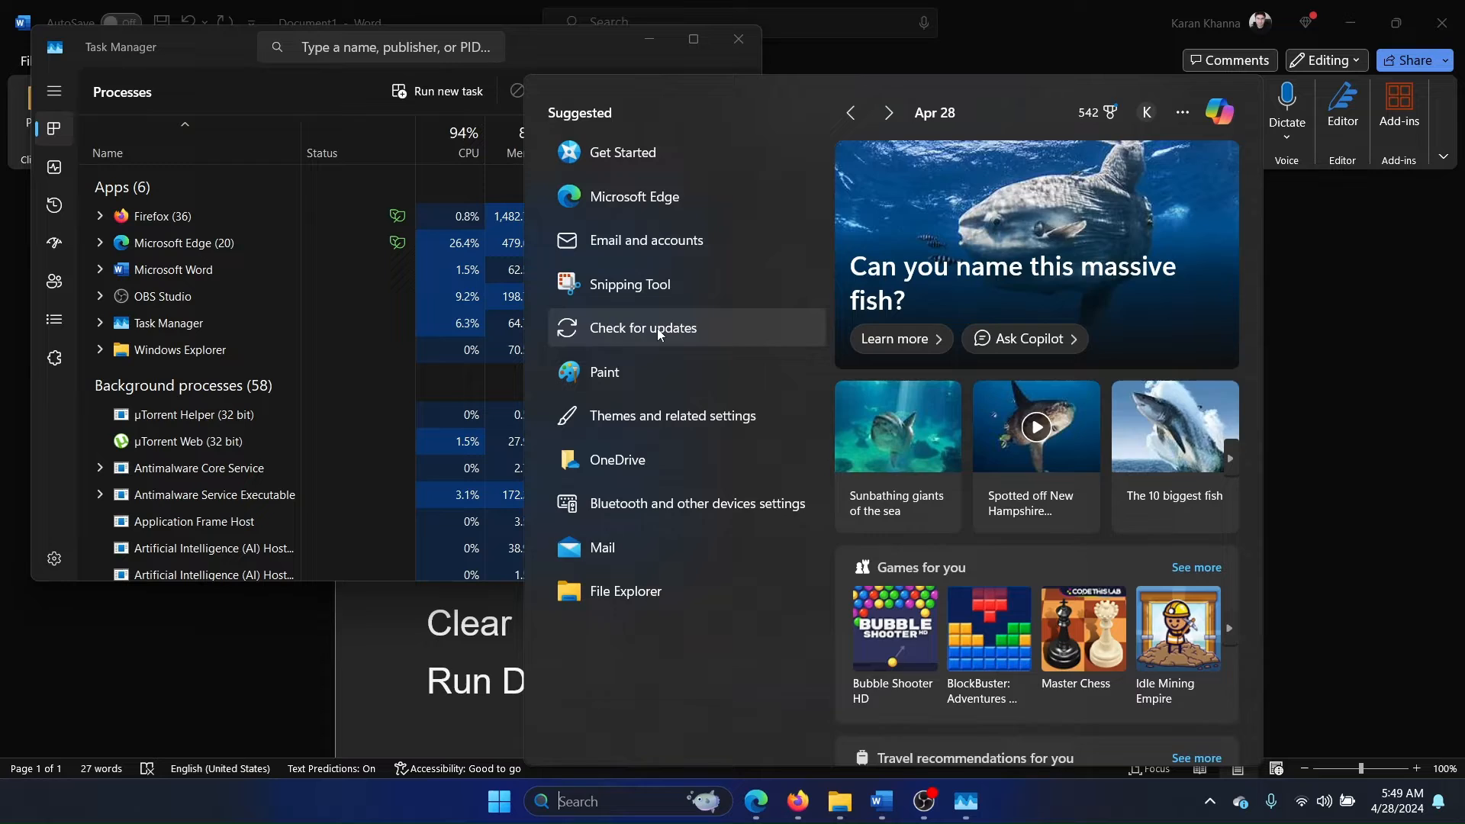
{"action": "type", "text": "discord"}
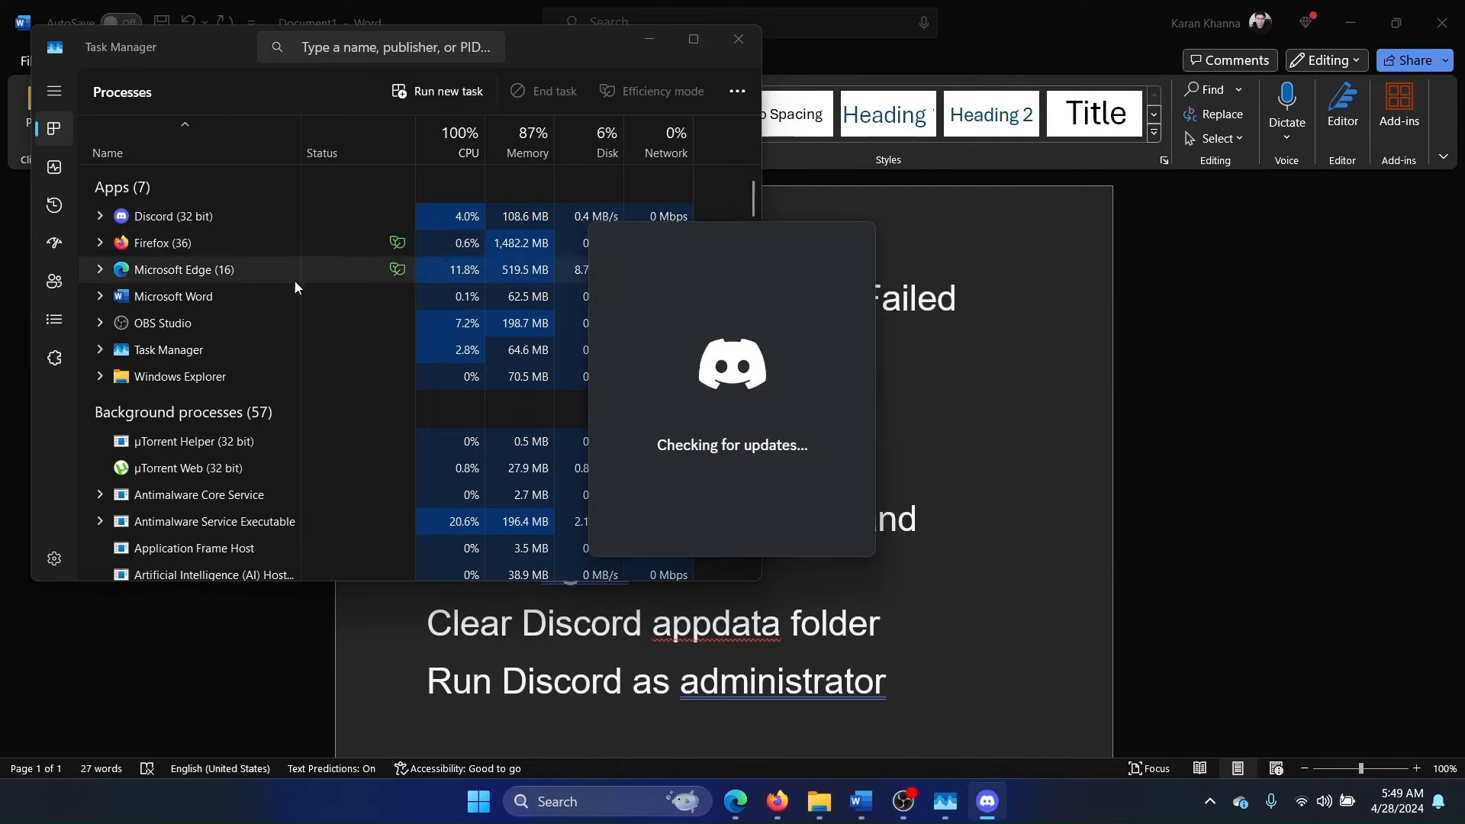
{"action": "right_click", "coordinate": [168, 216]}
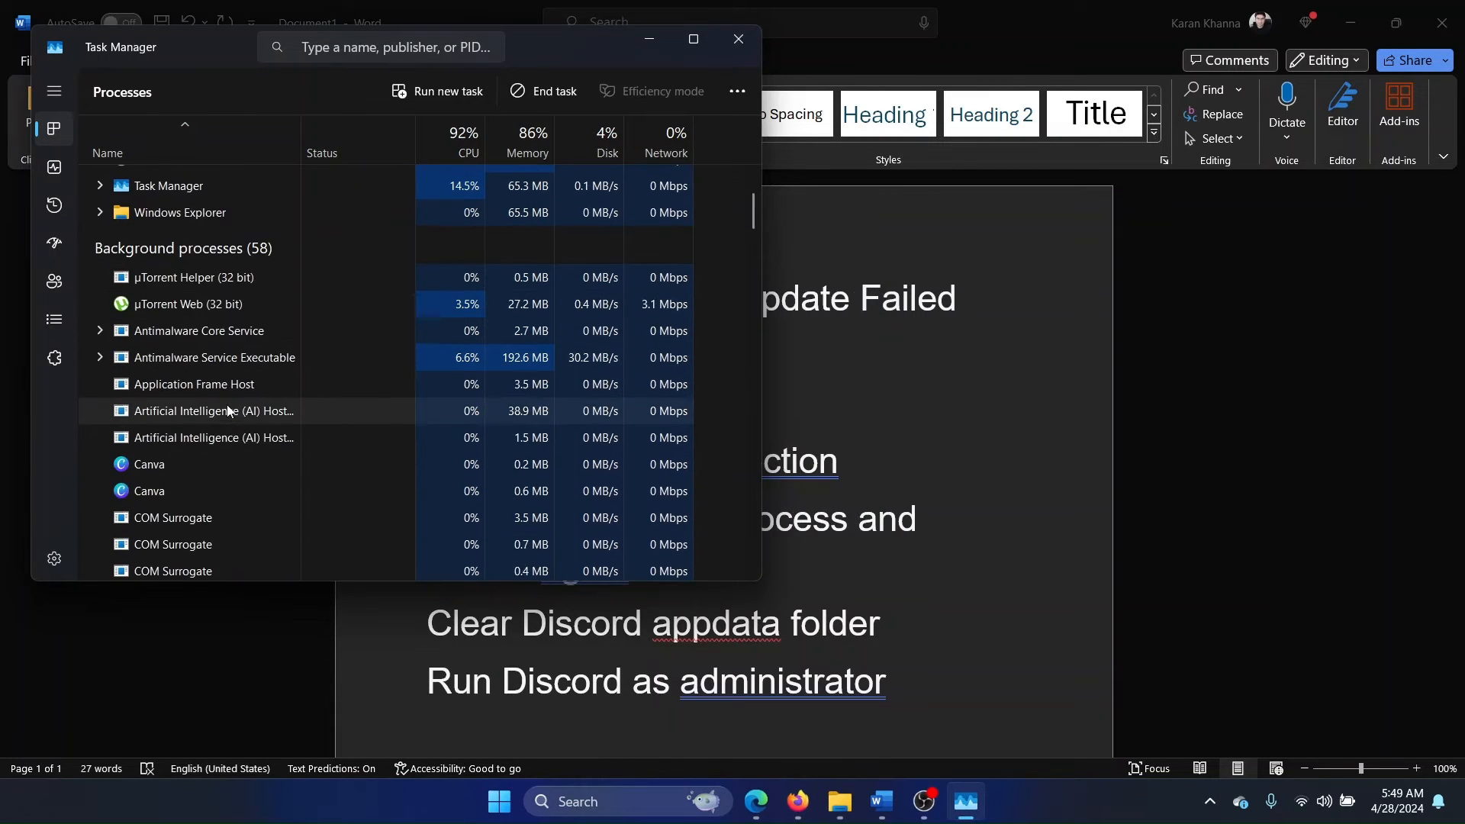
{"action": "scroll", "scroll_direction": "down", "scroll_amount": 3}
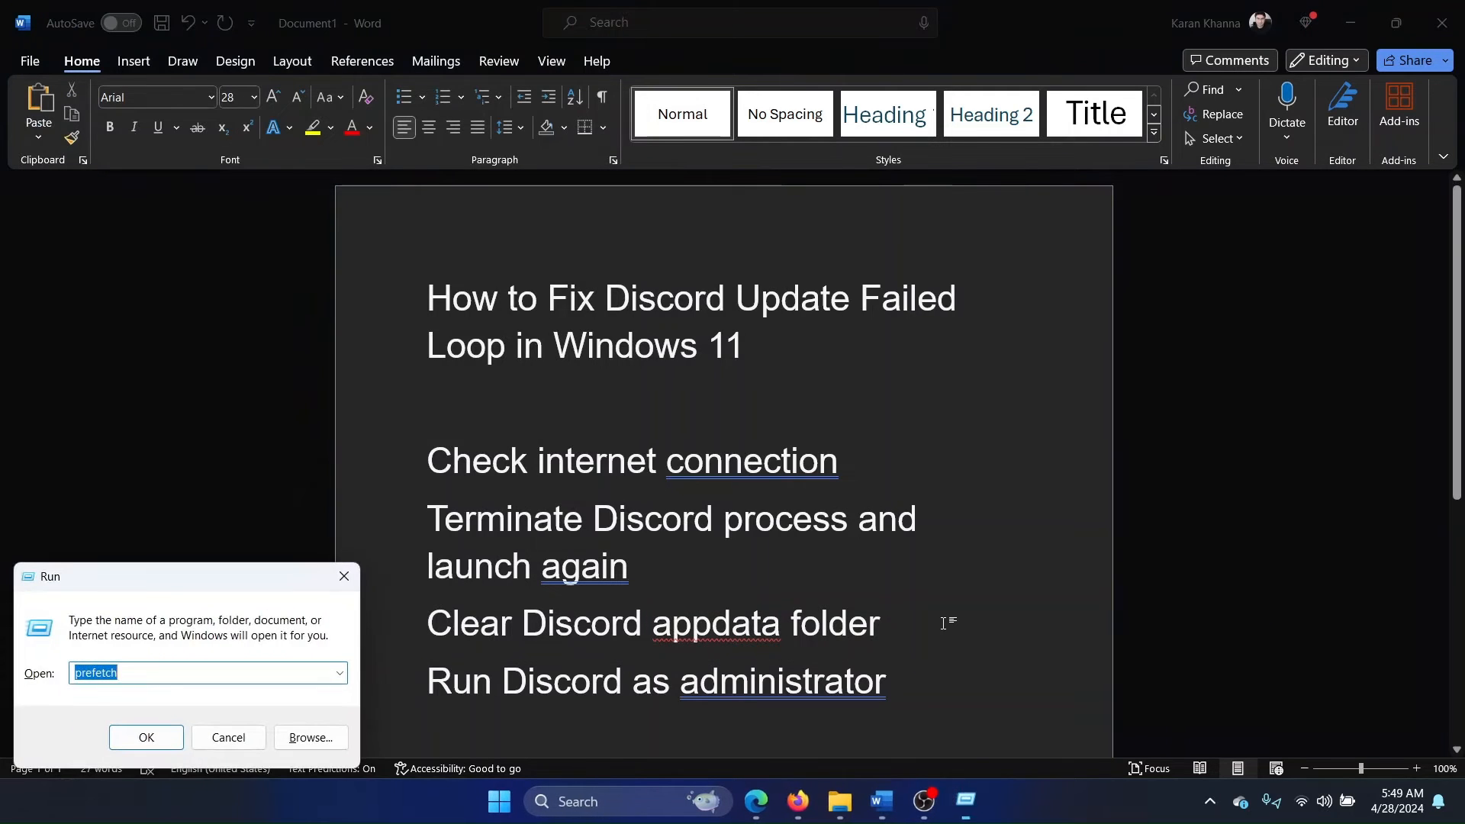
Go to %appdata% and delete the discord folder inside Roaming
{"action": "type", "text": "%"}
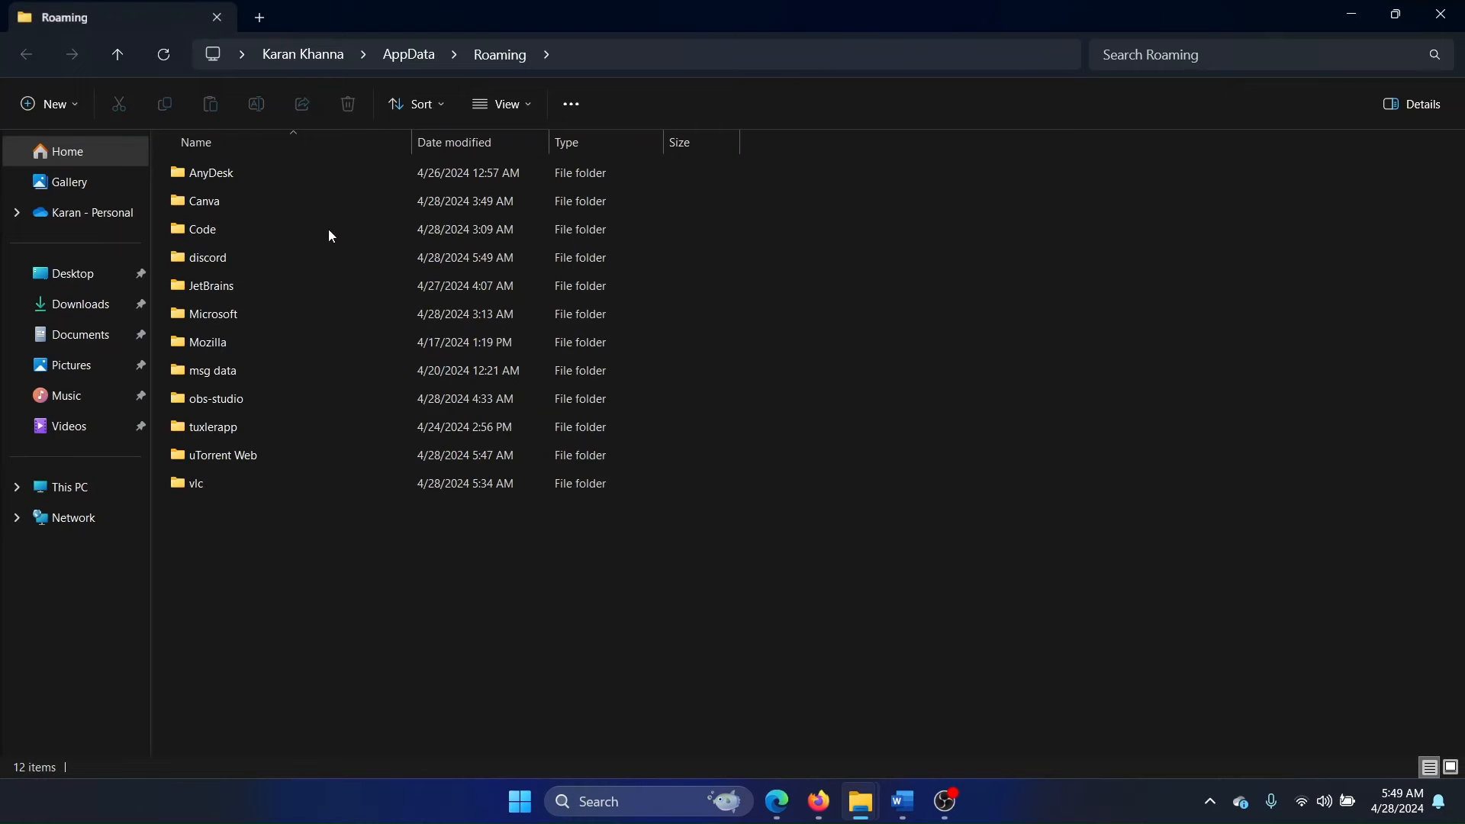
{"action": "left_click", "coordinate": [207, 258]}
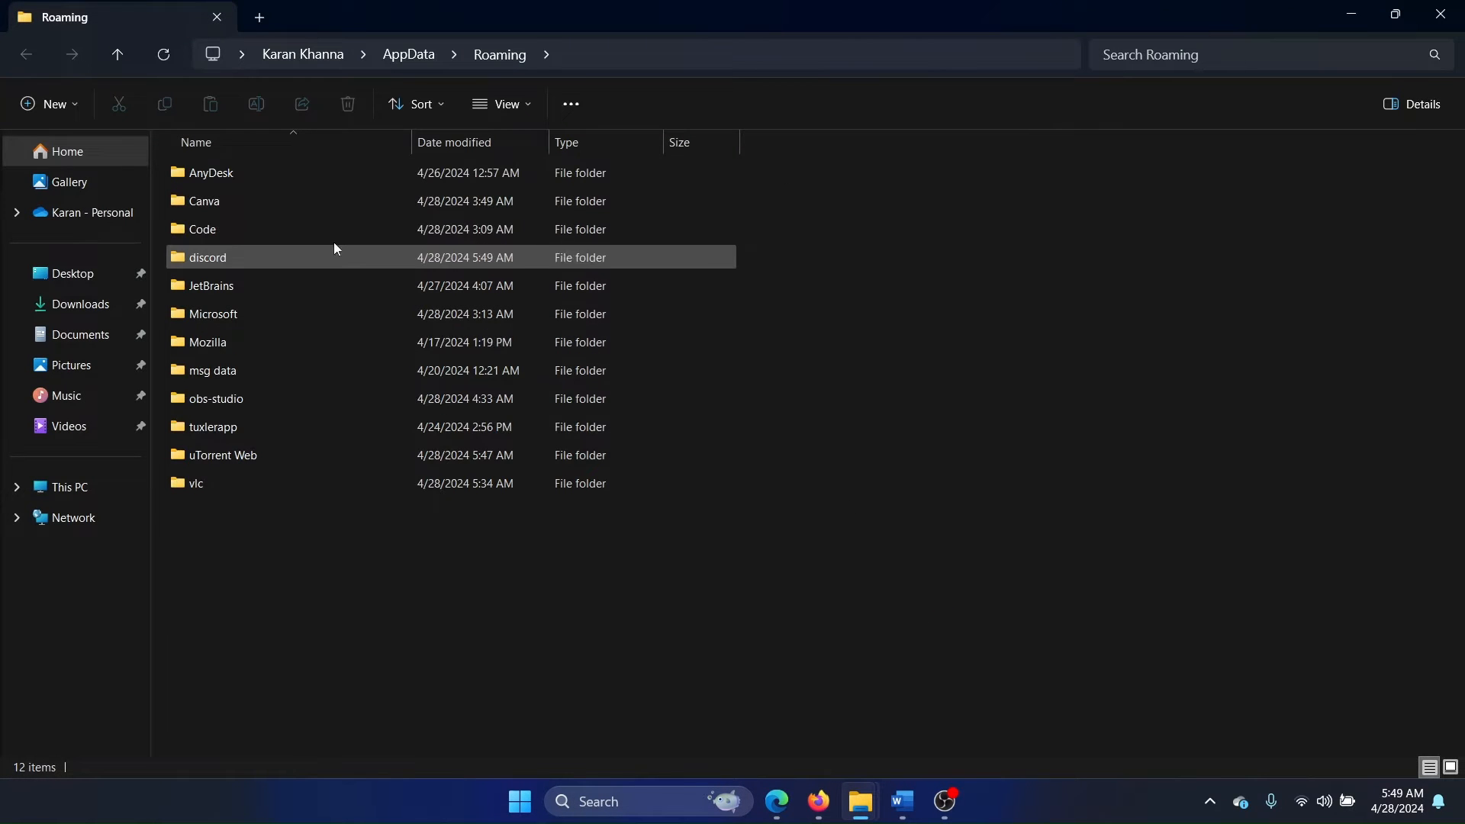
{"action": "left_click", "coordinate": [207, 257]}
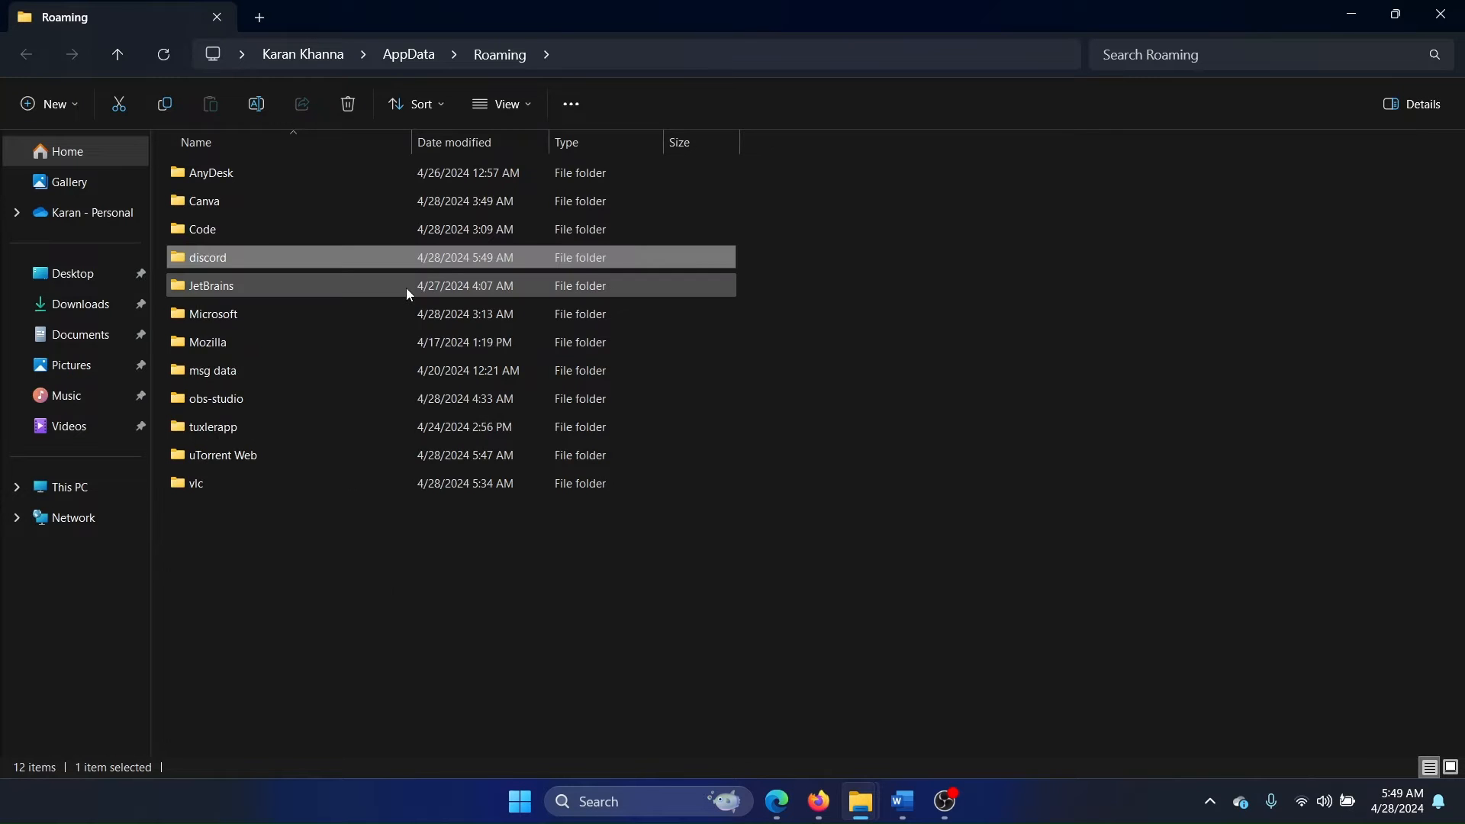
{"action": "left_click", "coordinate": [899, 808]}
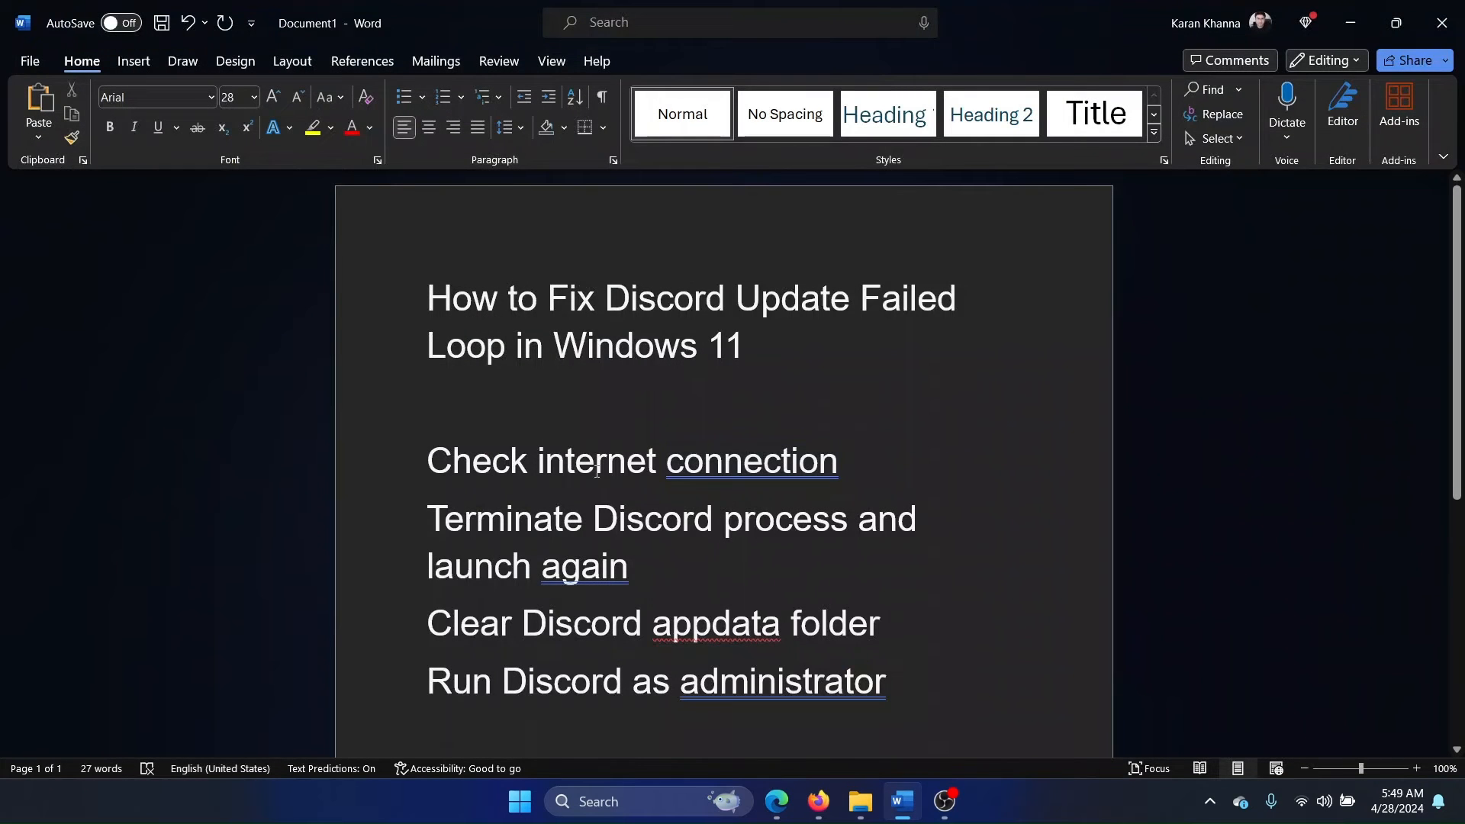
{"action": "mouse_move", "coordinate": [786, 612]}
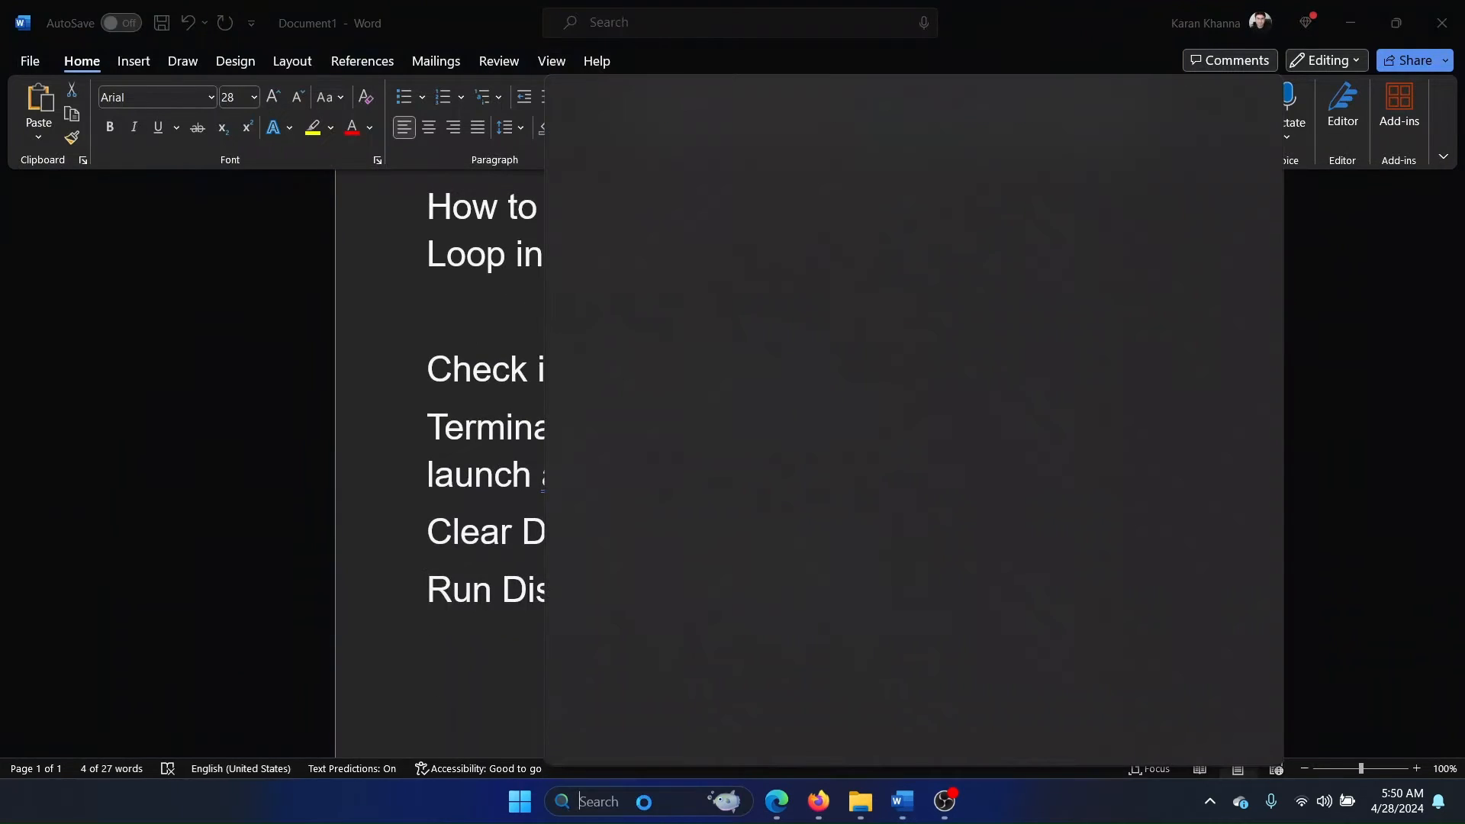
Search 'discord', run it as administrator, and approve the User Account Control prompt
{"action": "type", "text": "discord"}
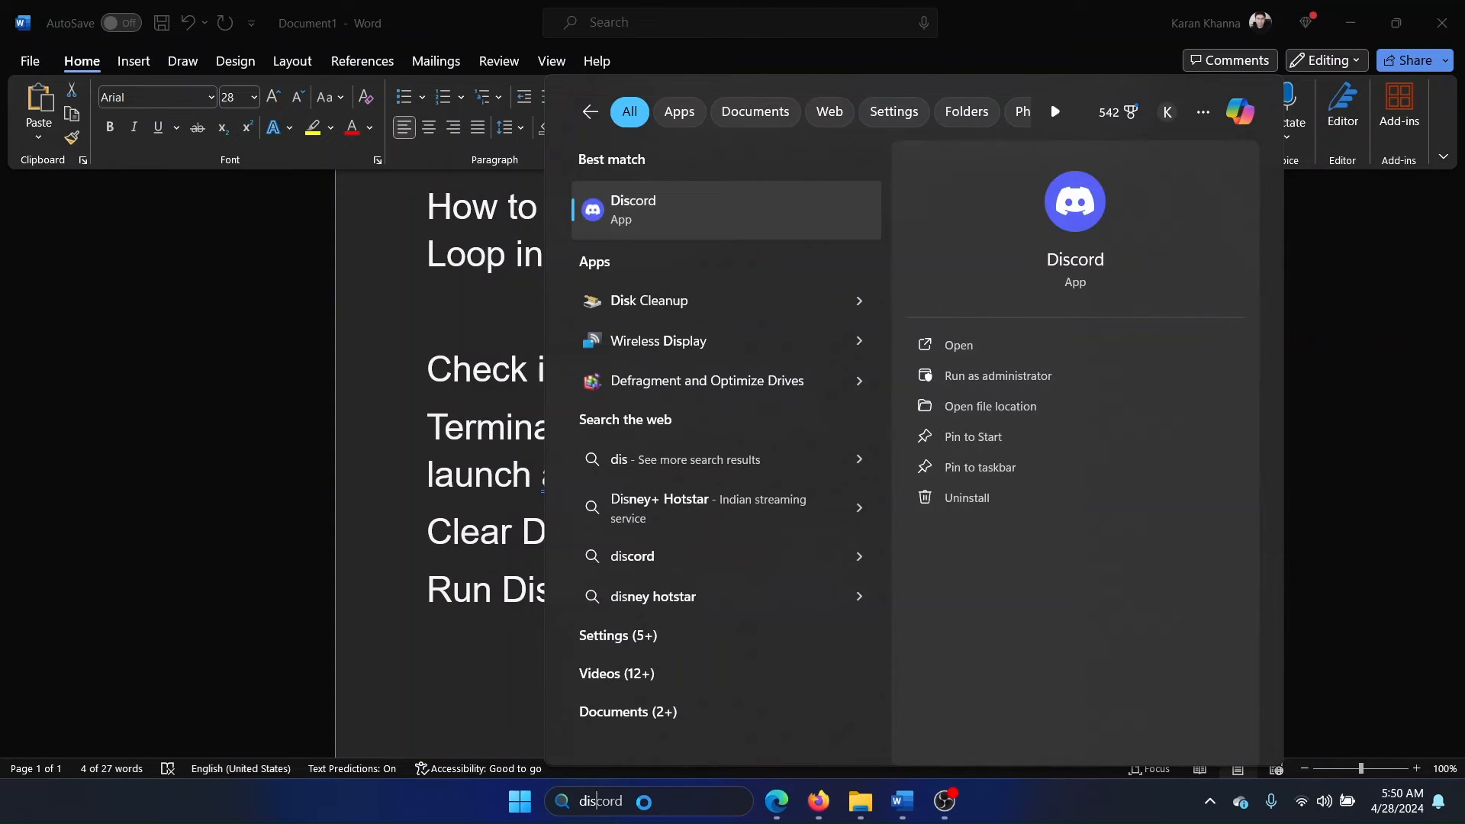
{"action": "right_click", "coordinate": [726, 209]}
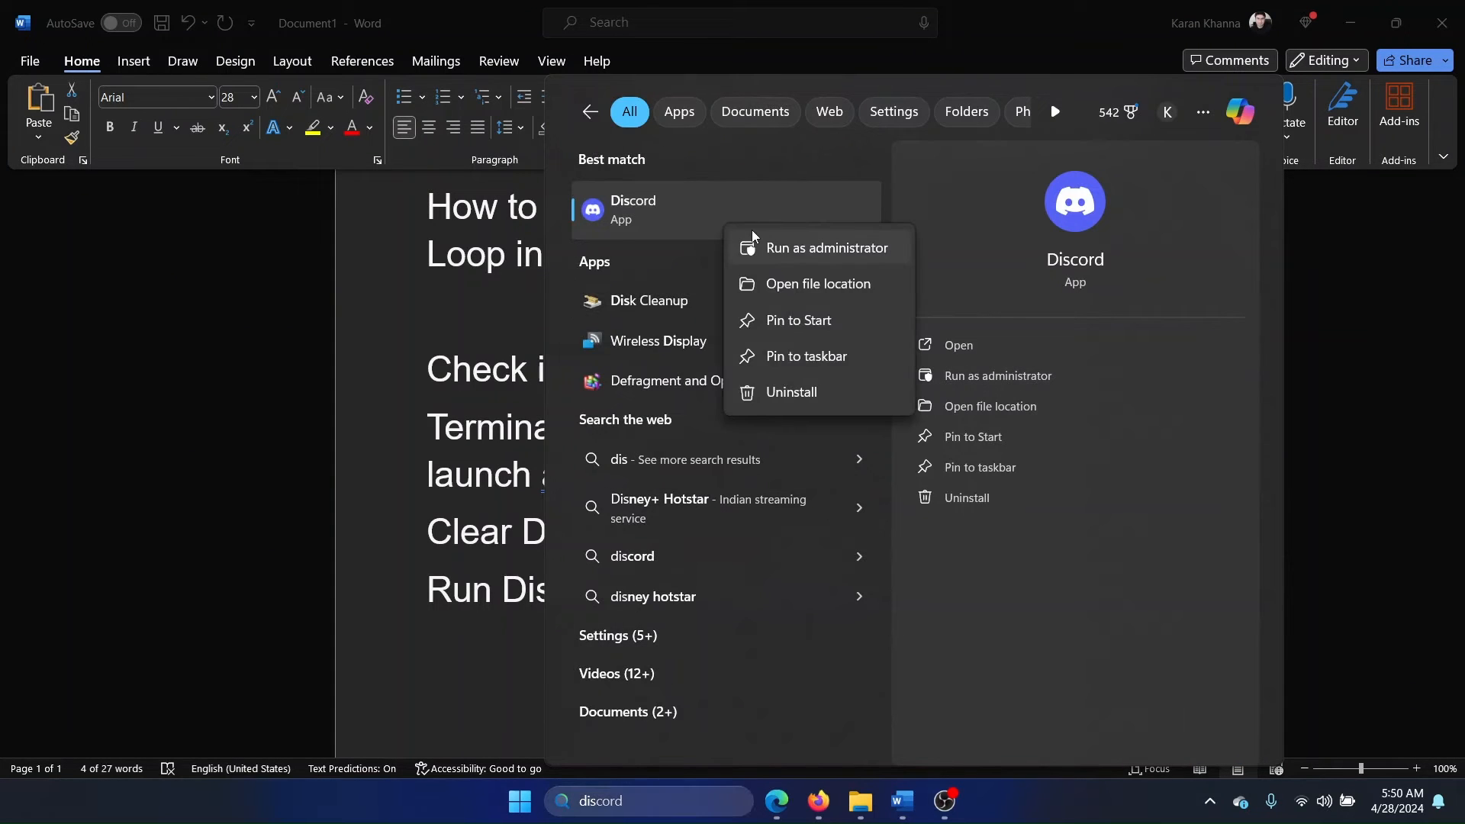
{"action": "left_click", "coordinate": [826, 247]}
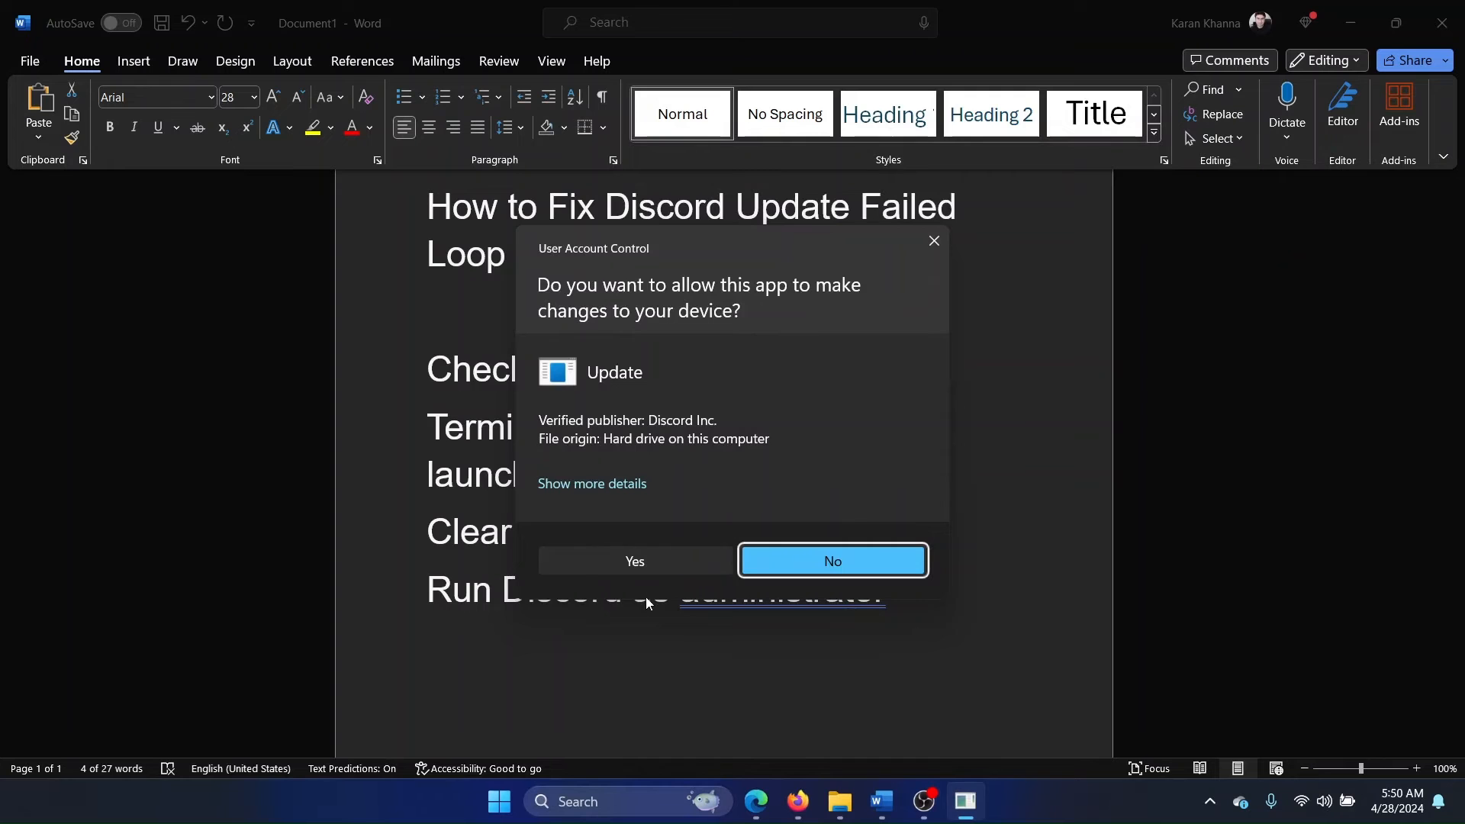
{"action": "left_click", "coordinate": [831, 561]}
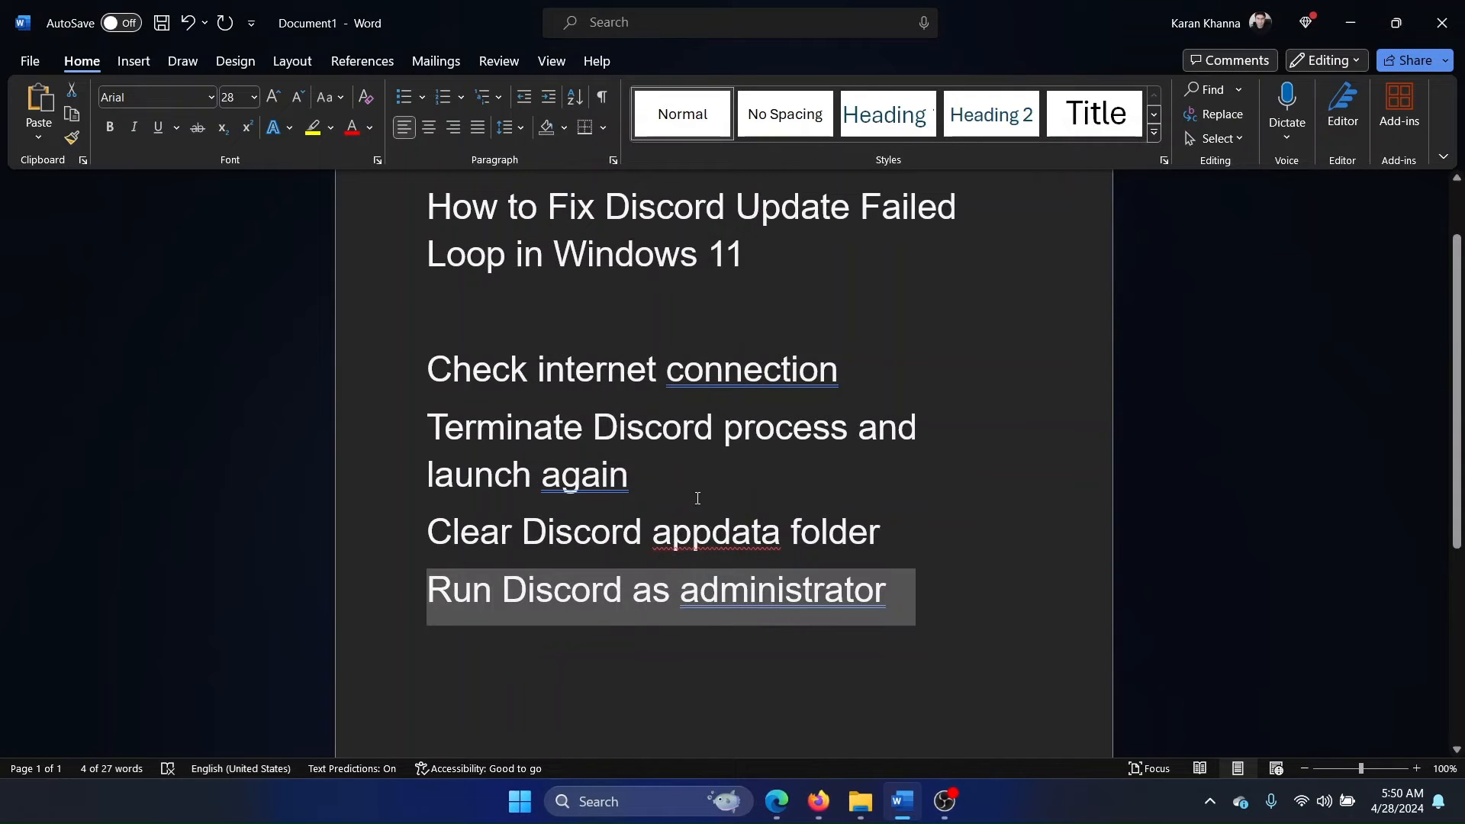
{"action": "left_click", "coordinate": [963, 801]}
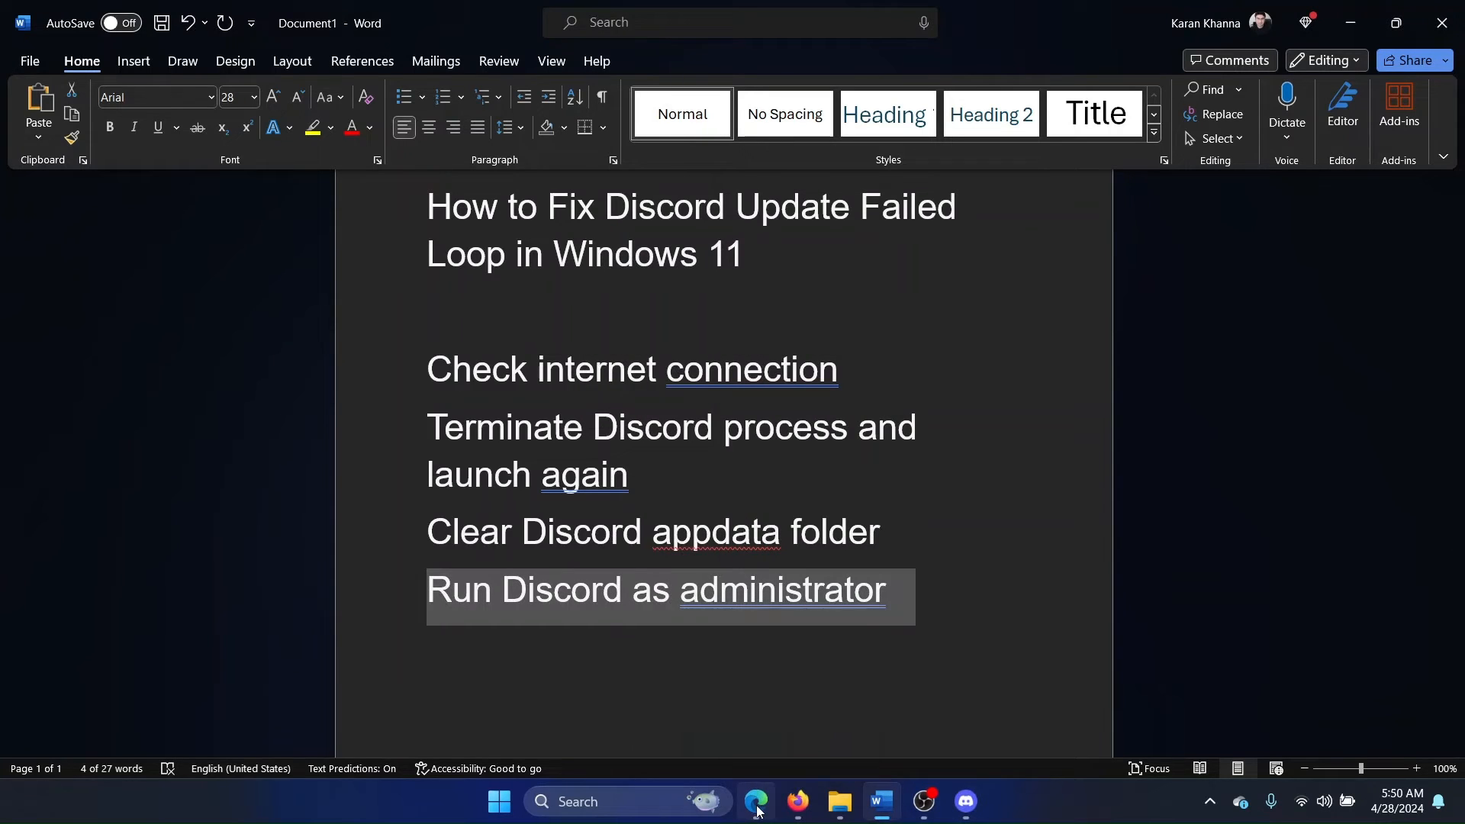
In Edge, replace 'download' in the address bar to search Discord server status
{"action": "left_click", "coordinate": [755, 800]}
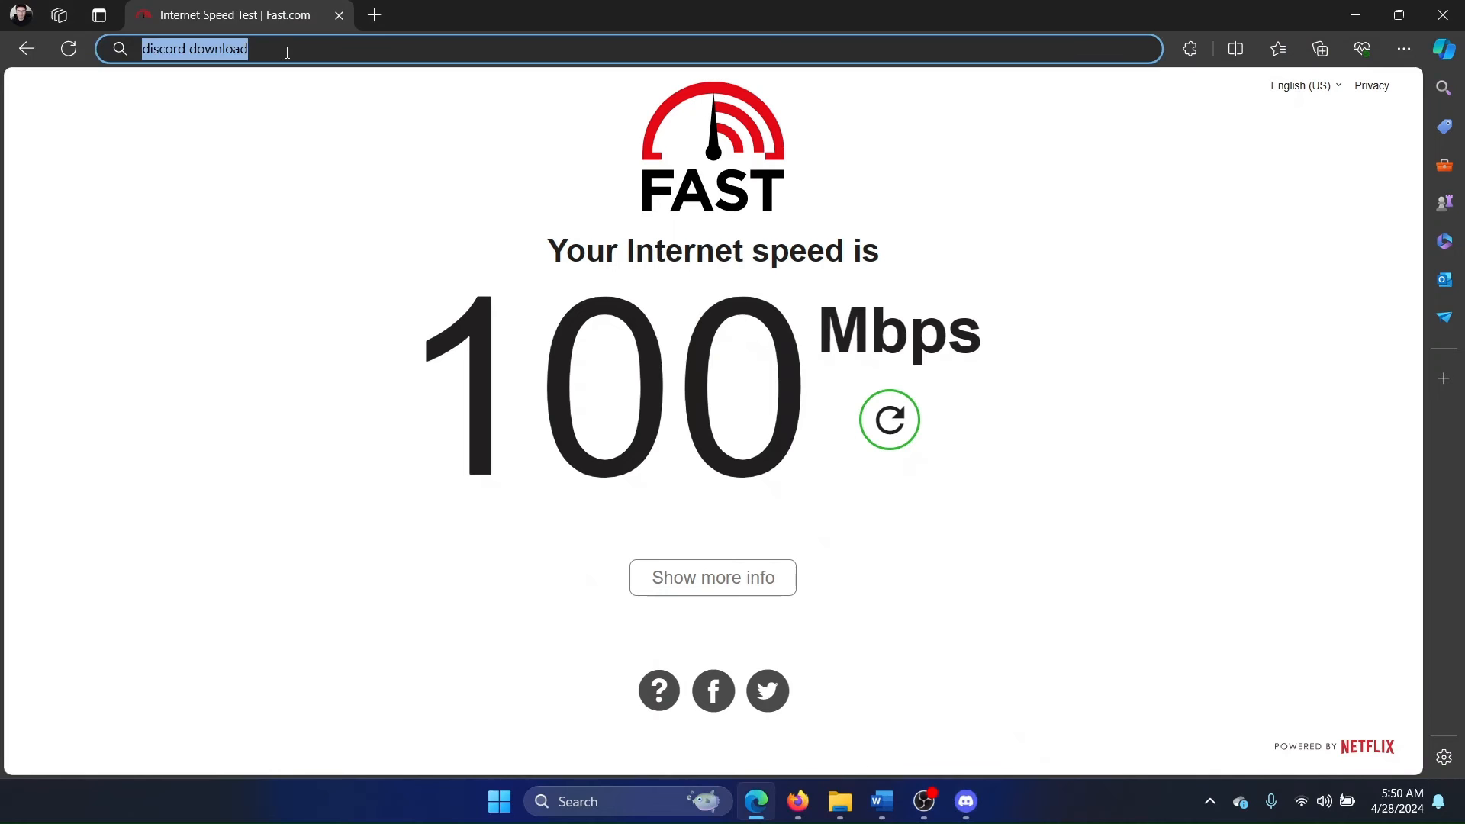
{"action": "double_click", "coordinate": [219, 49]}
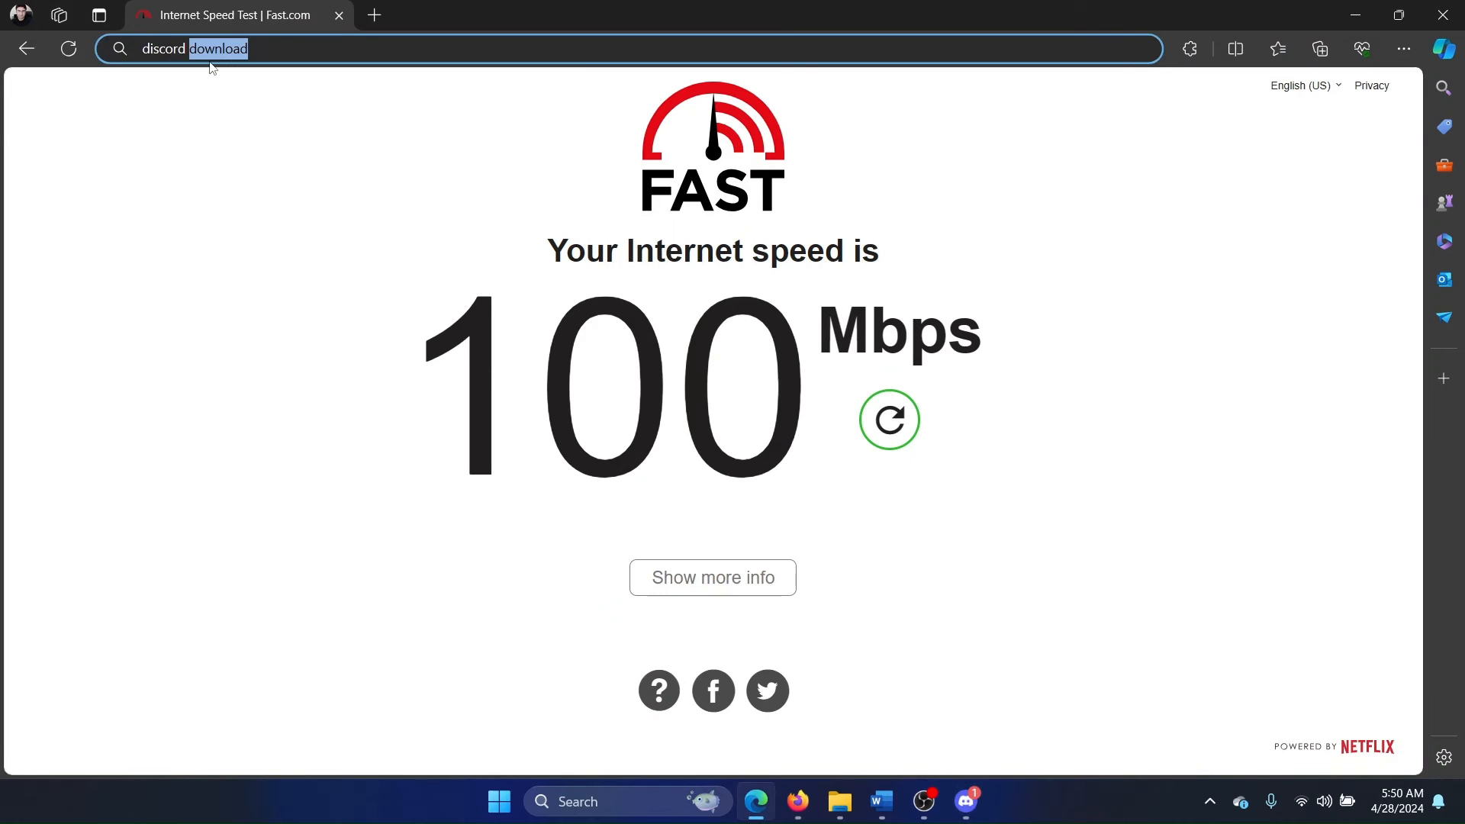
{"action": "key", "text": "Return"}
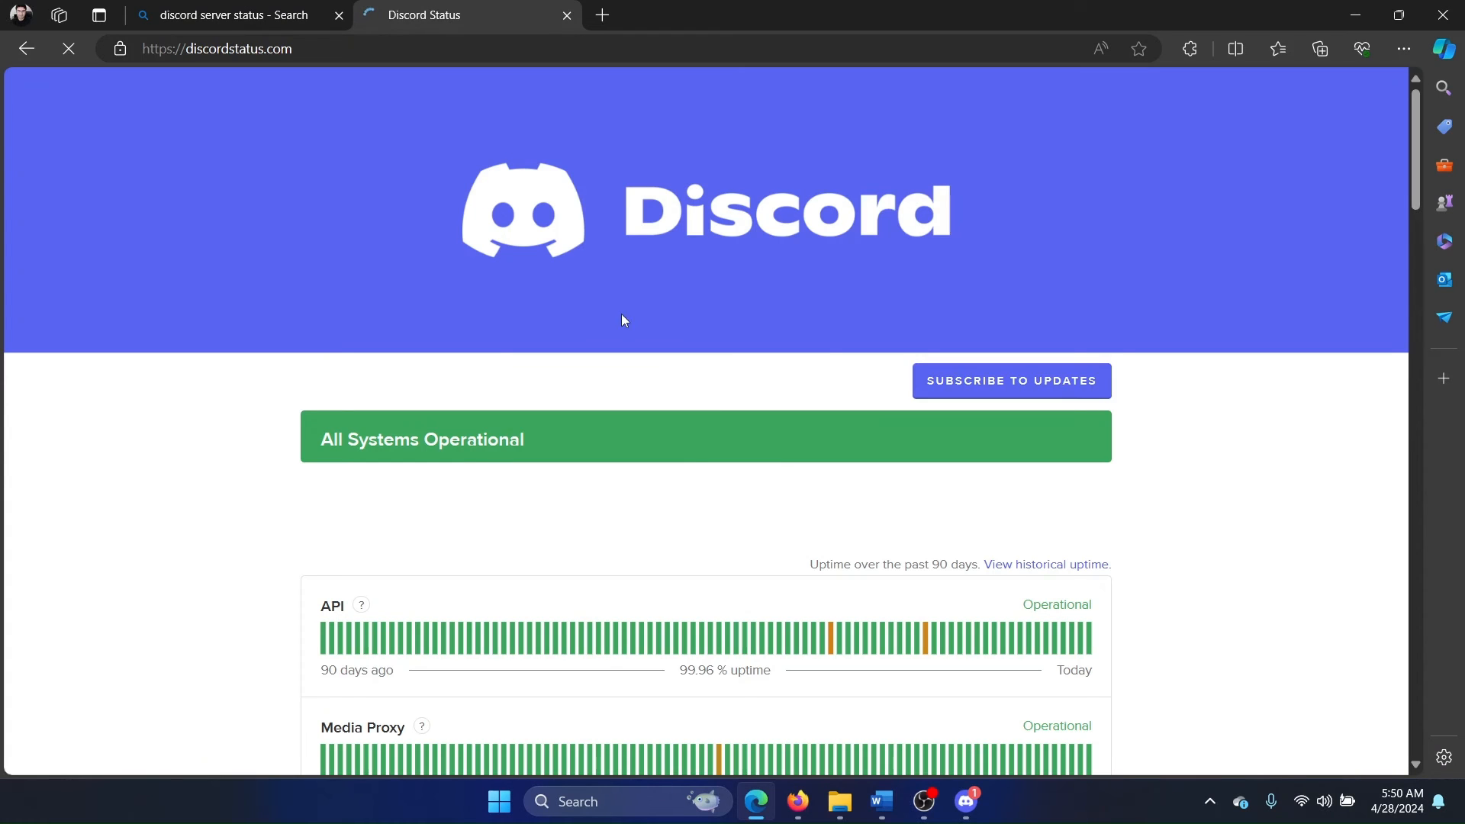
Scroll through the Discord Status uptime bars, then return to the Word notes
{"action": "scroll", "scroll_direction": "down", "scroll_amount": 3}
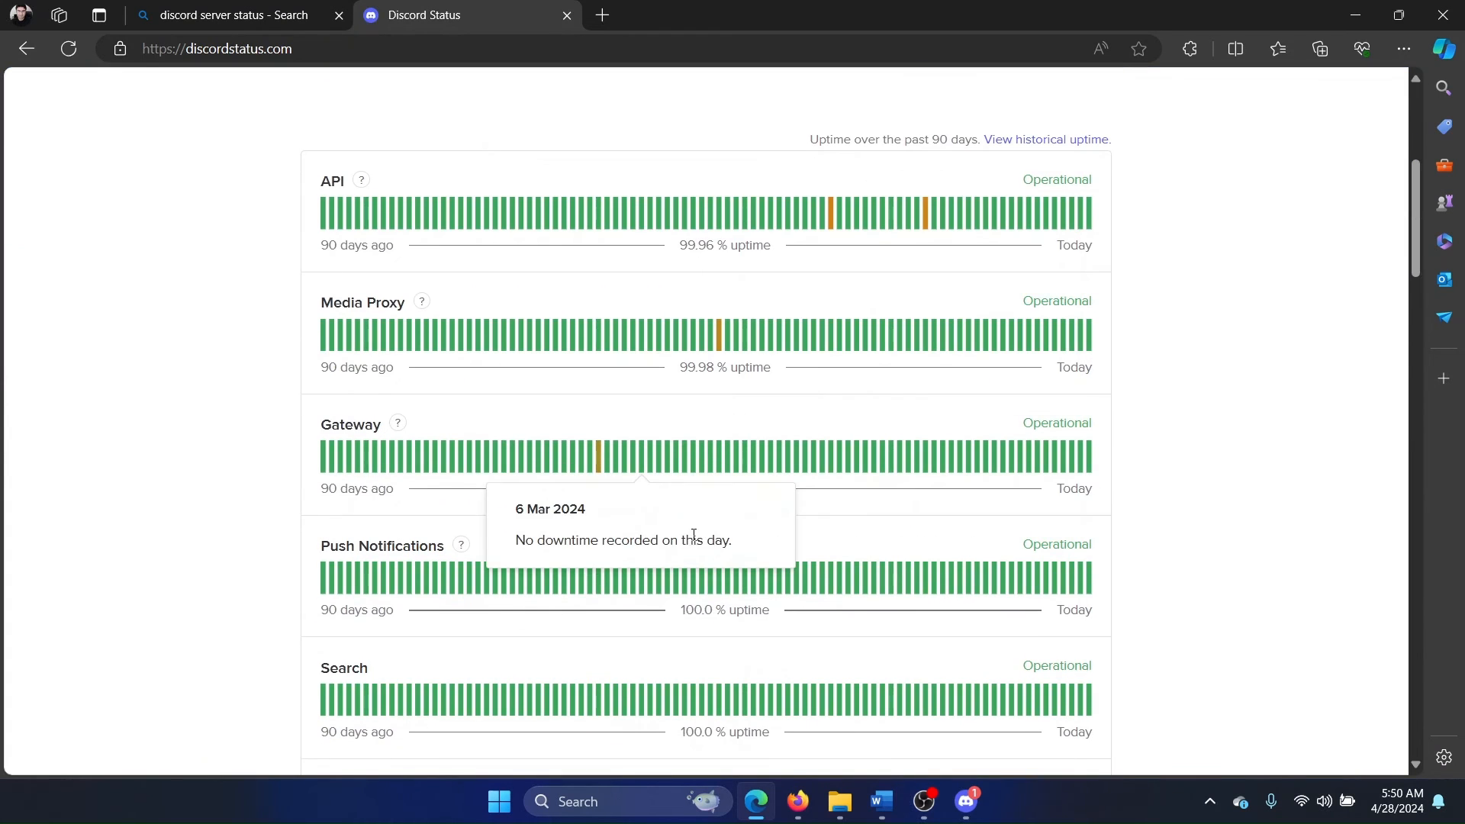
{"action": "mouse_move", "coordinate": [879, 800]}
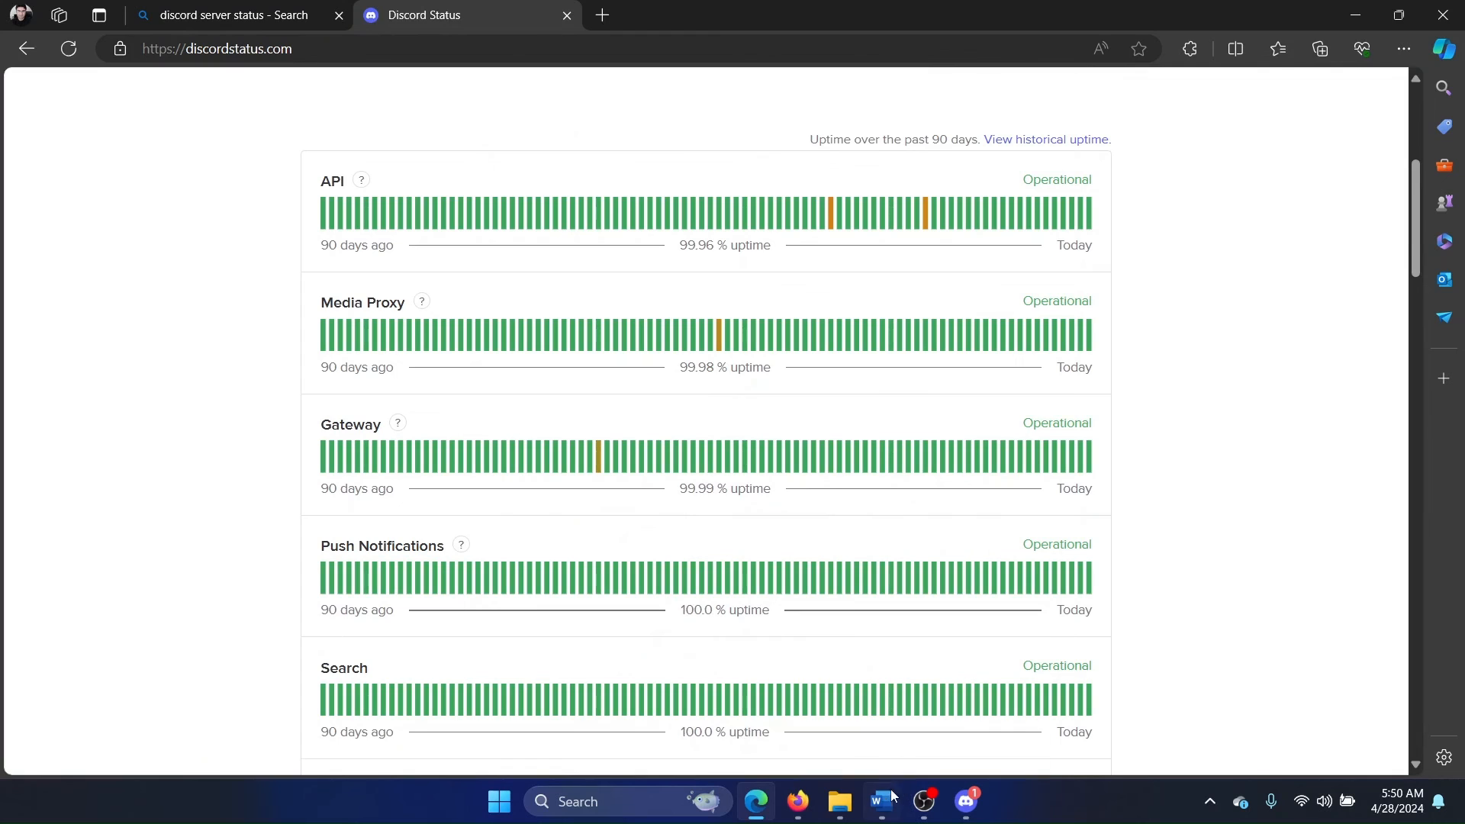
{"action": "left_click", "coordinate": [879, 800]}
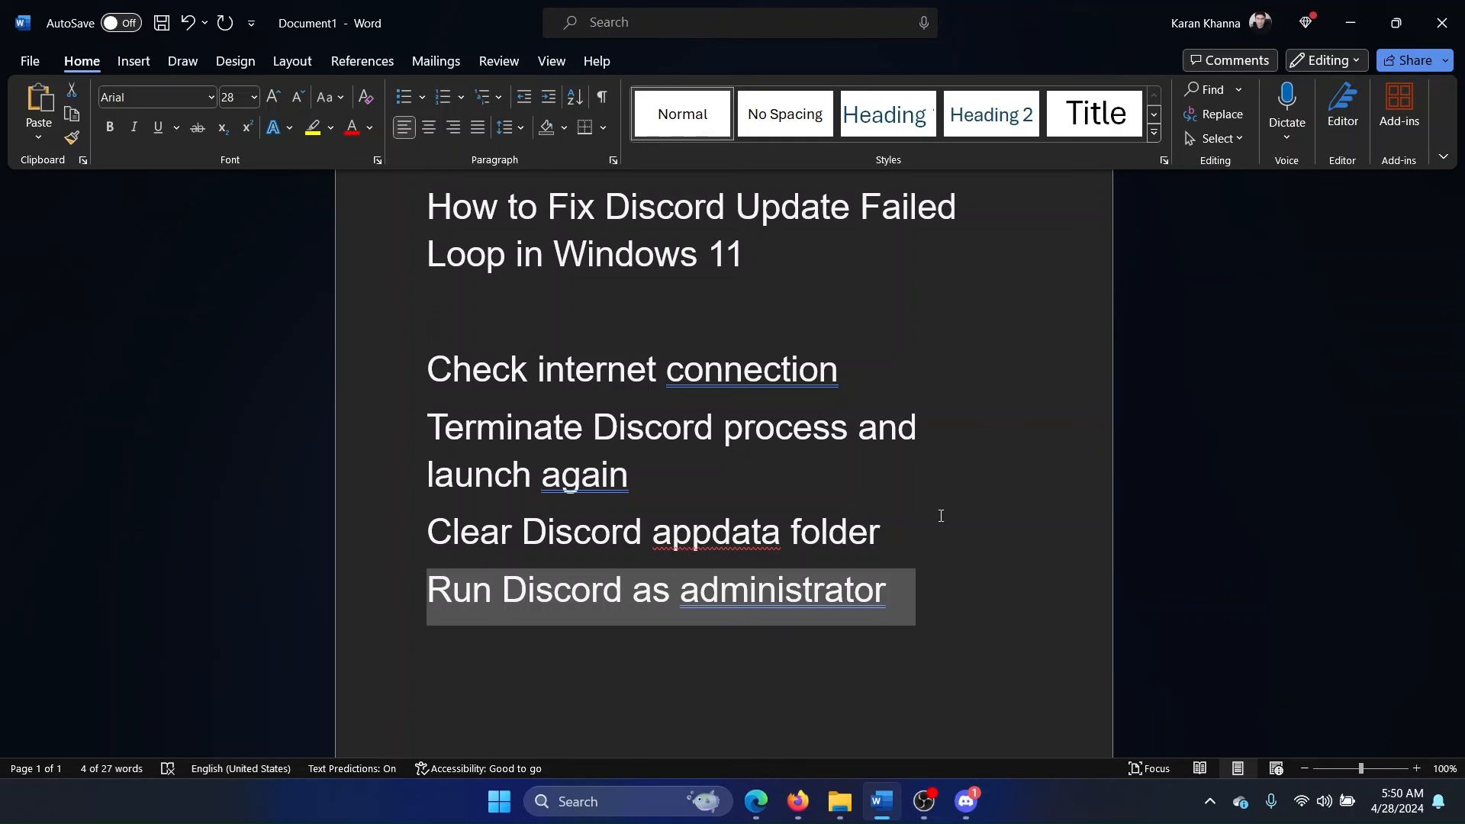
{"action": "mouse_move", "coordinate": [962, 585]}
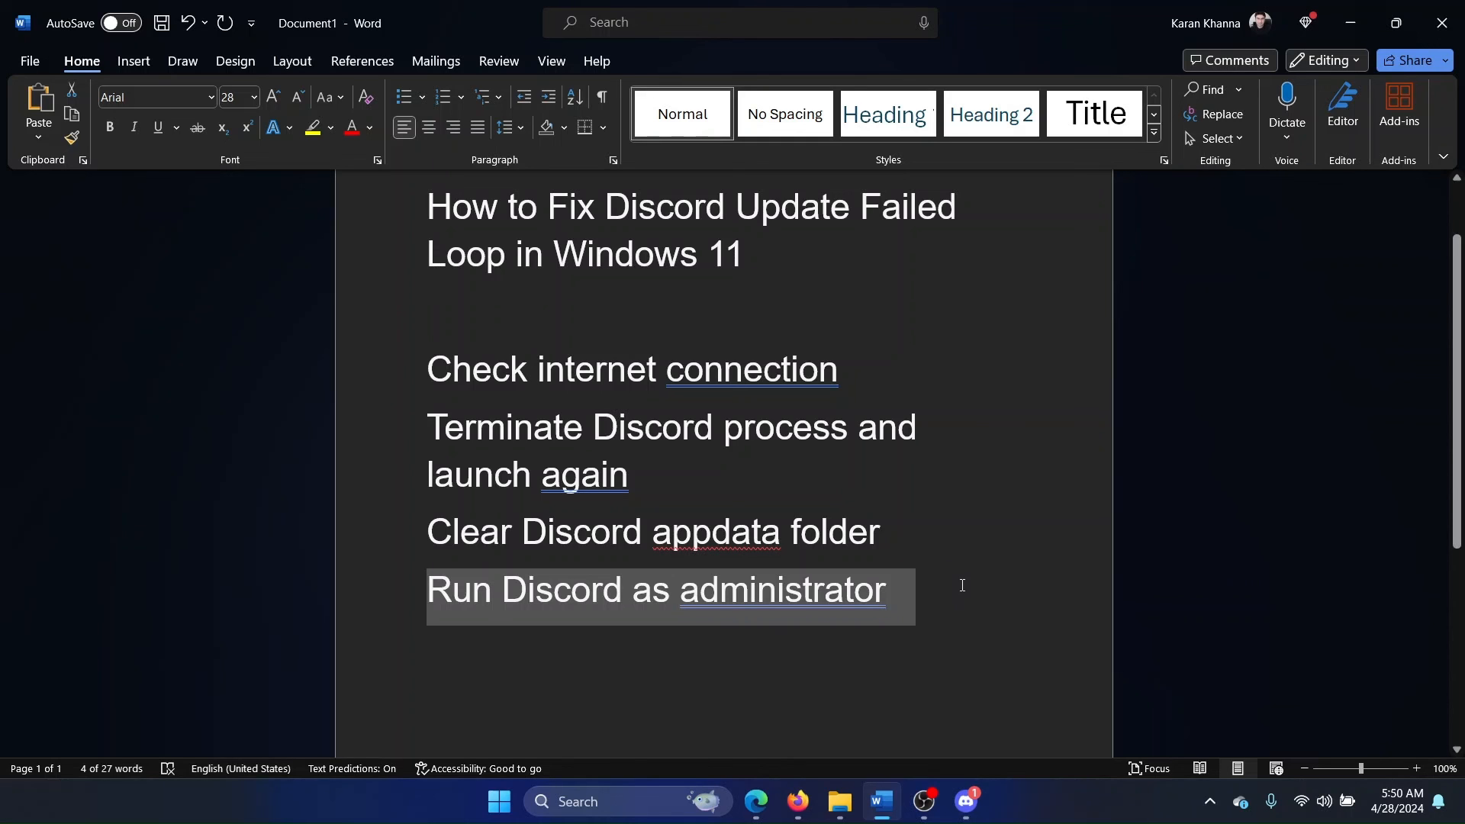